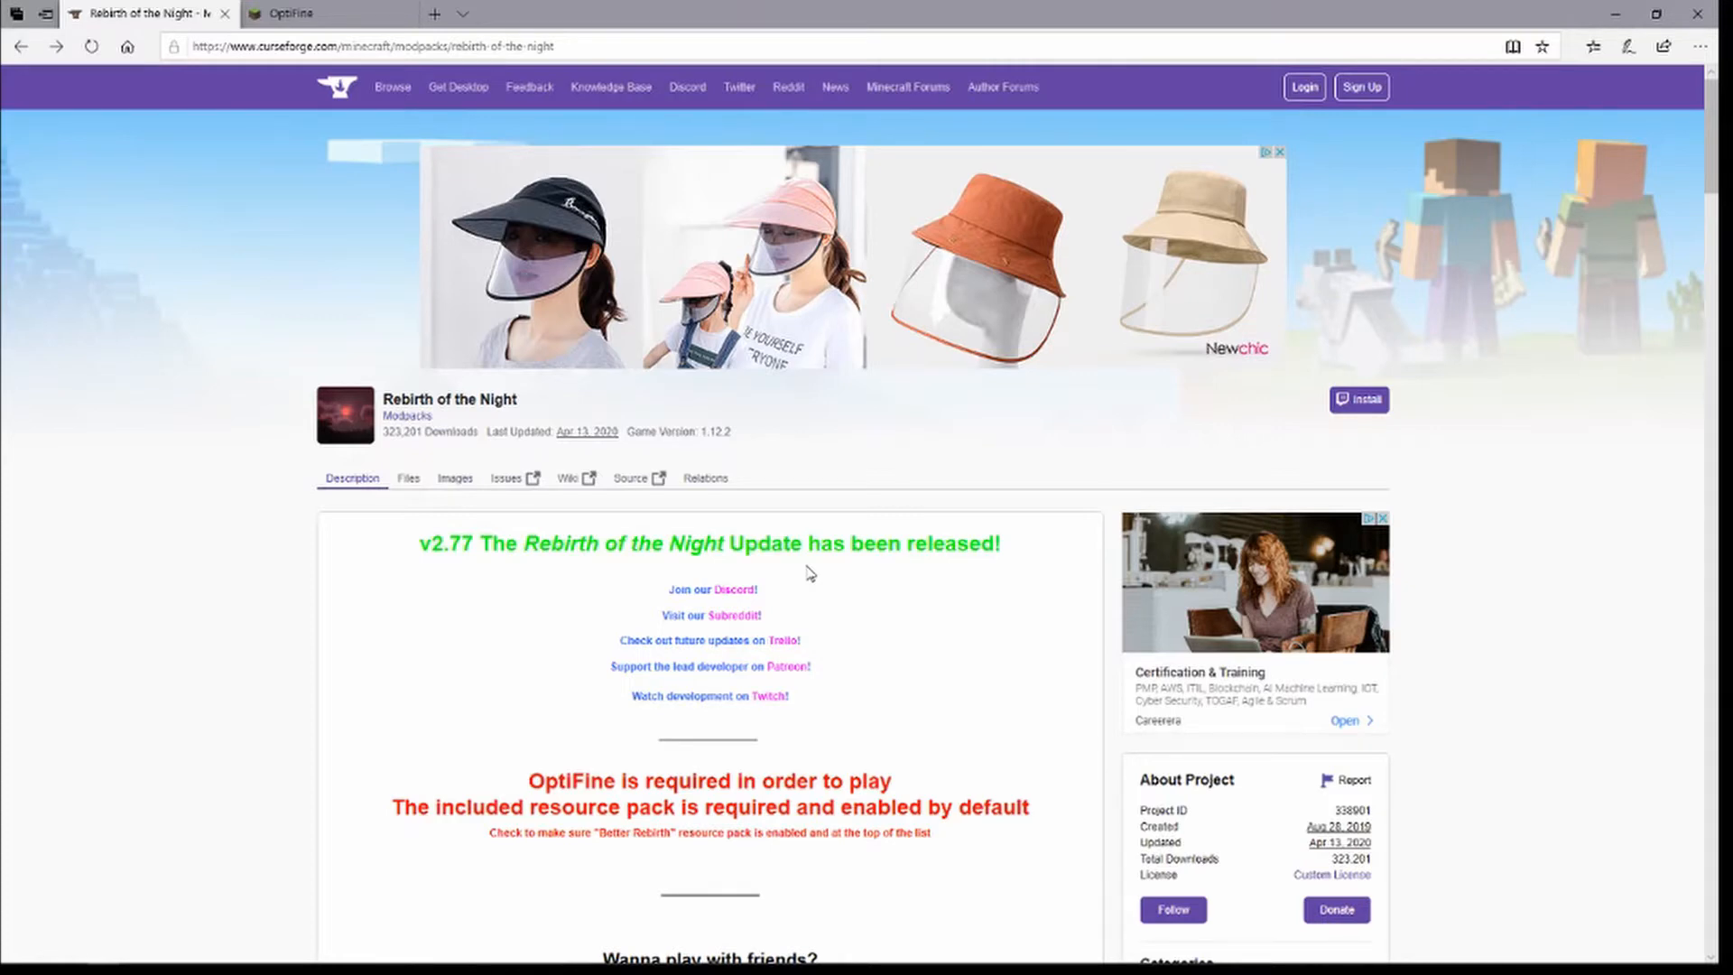
Step: Scroll to Recent Files and open the Rebirth of the Night-2.77.1.zip file details
{"action": "scroll", "scroll_direction": "down", "scroll_amount": 3}
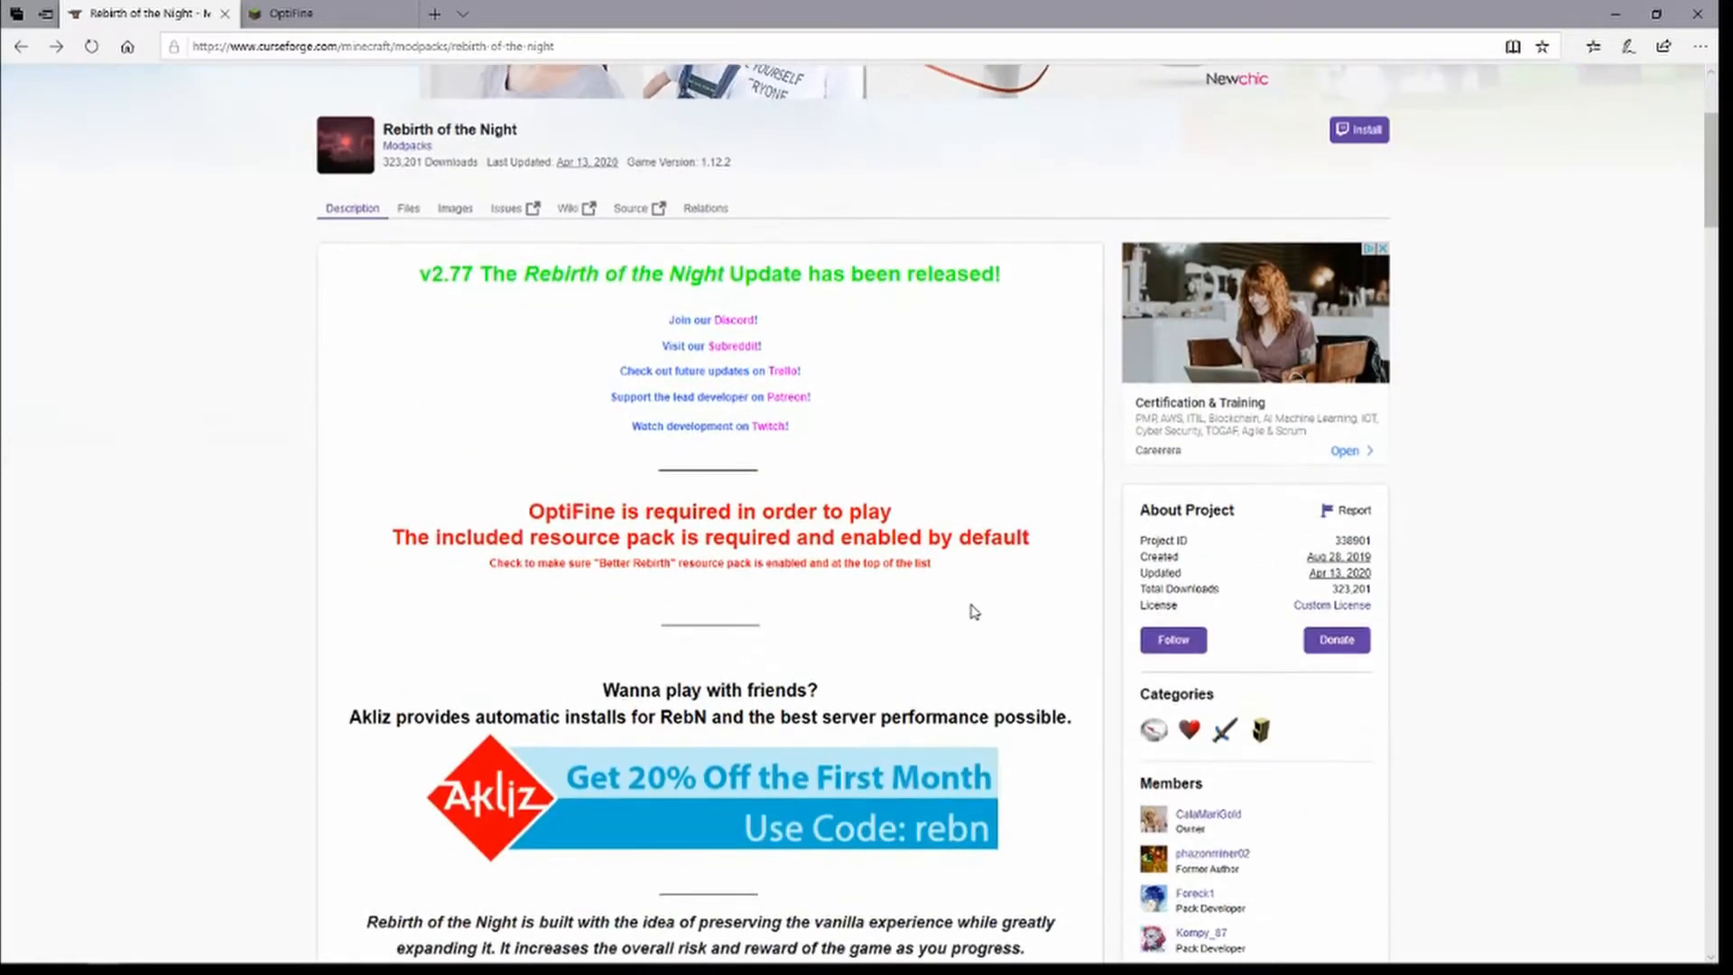
{"action": "scroll", "scroll_direction": "down", "scroll_amount": 3}
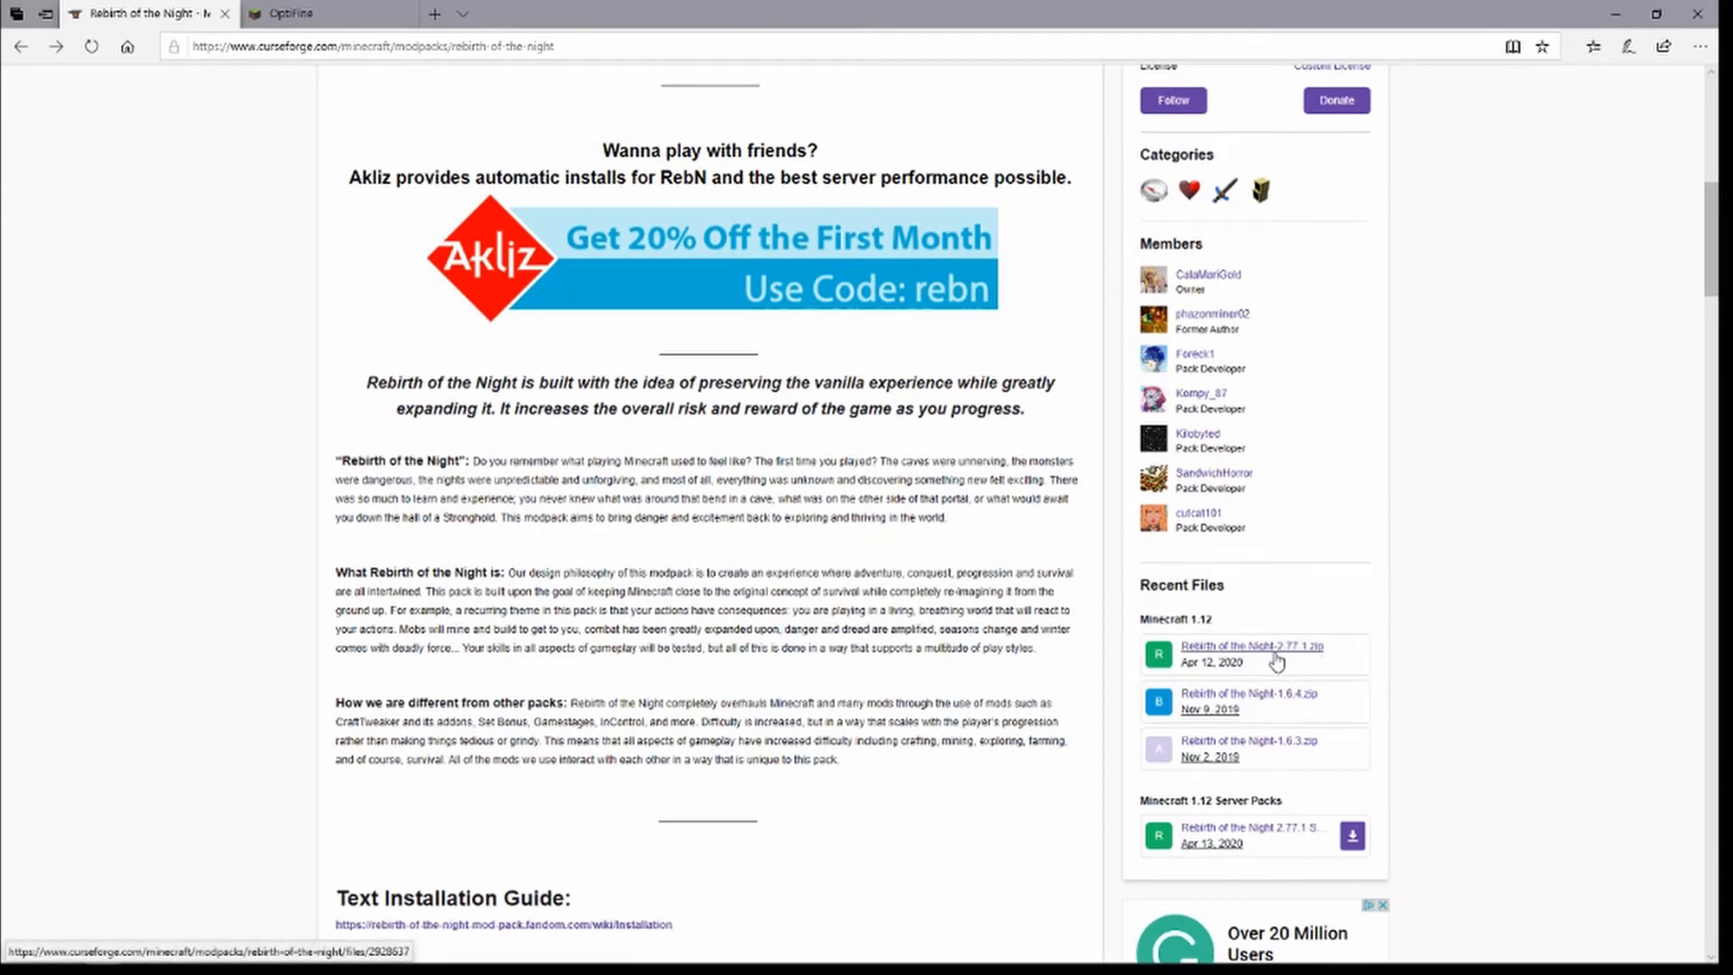
{"action": "left_click", "coordinate": [1249, 646]}
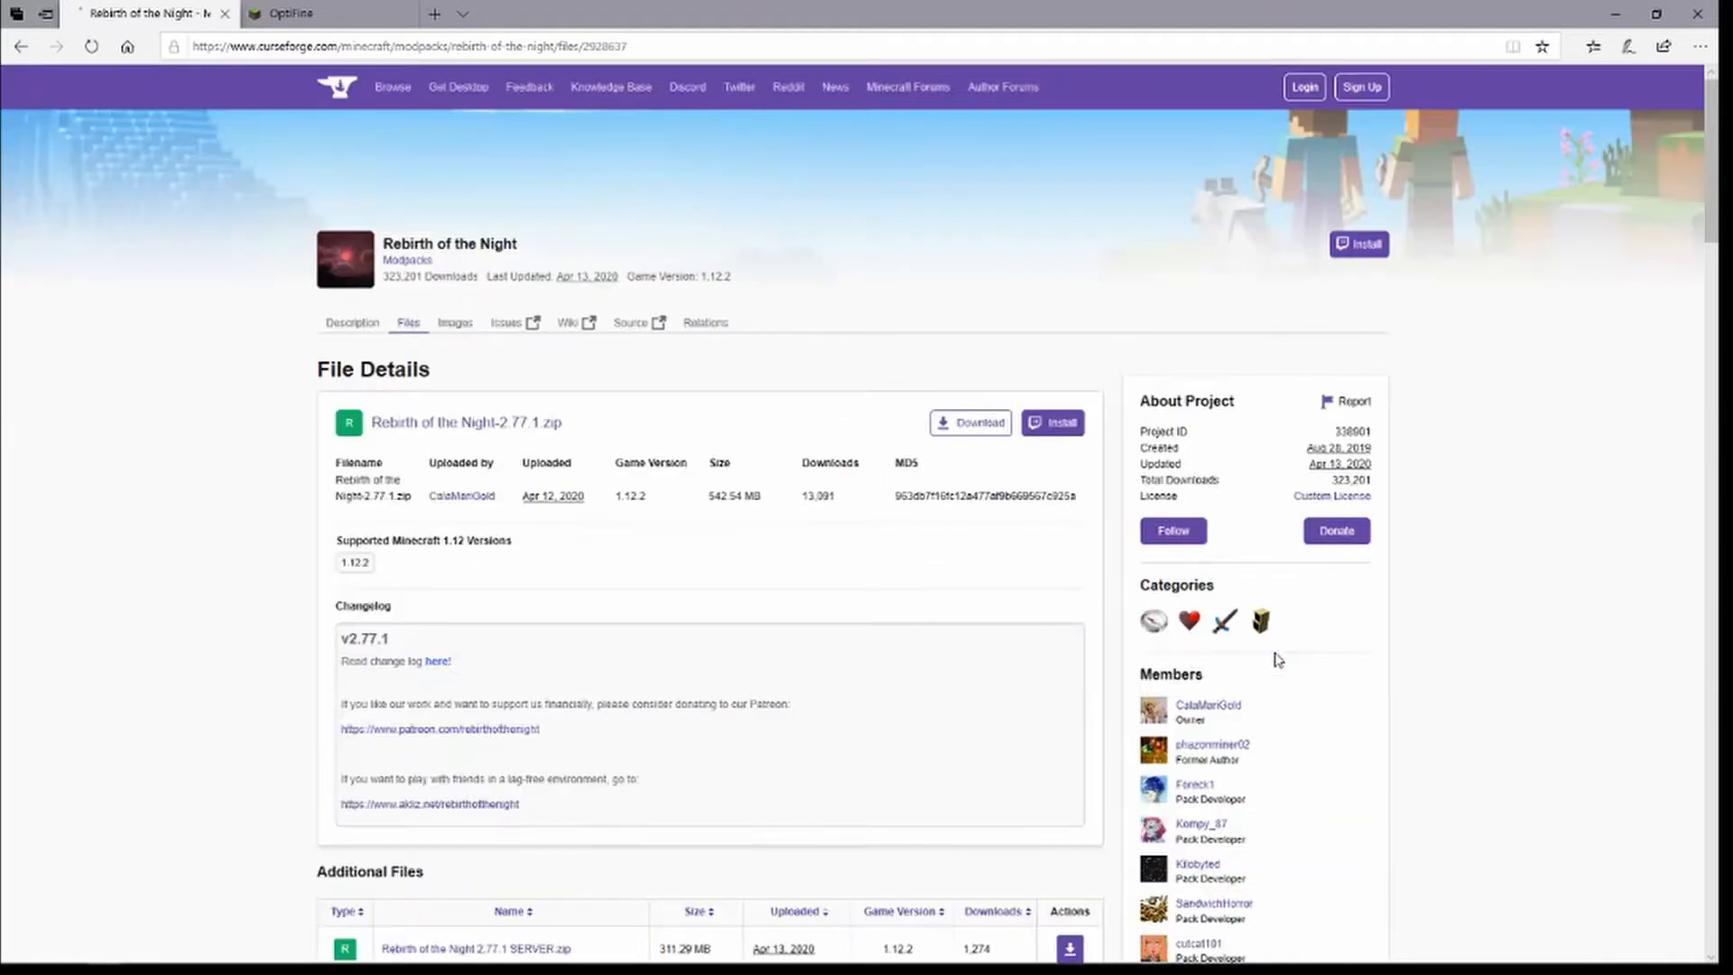
{"action": "mouse_move", "coordinate": [1188, 619]}
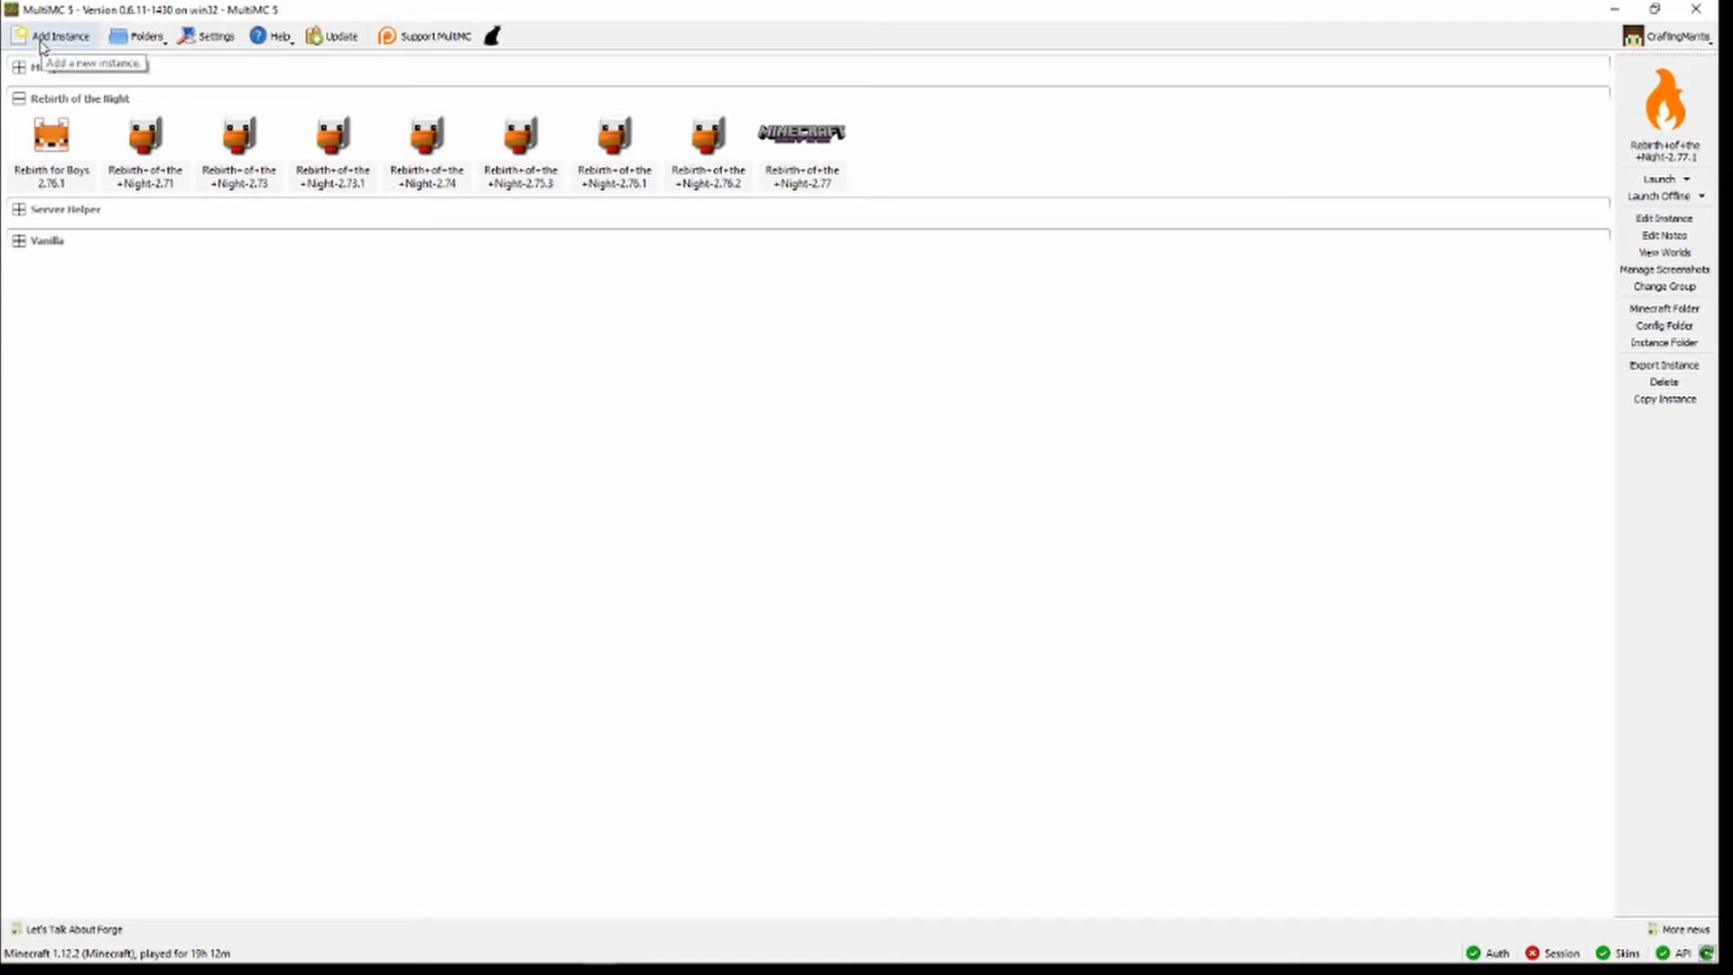
Step: Import F:/Modpacks/Rebirth-of-the-Night-2.77.1.zip as a new MultiMC instance via Add Instance
{"action": "left_click", "coordinate": [60, 36]}
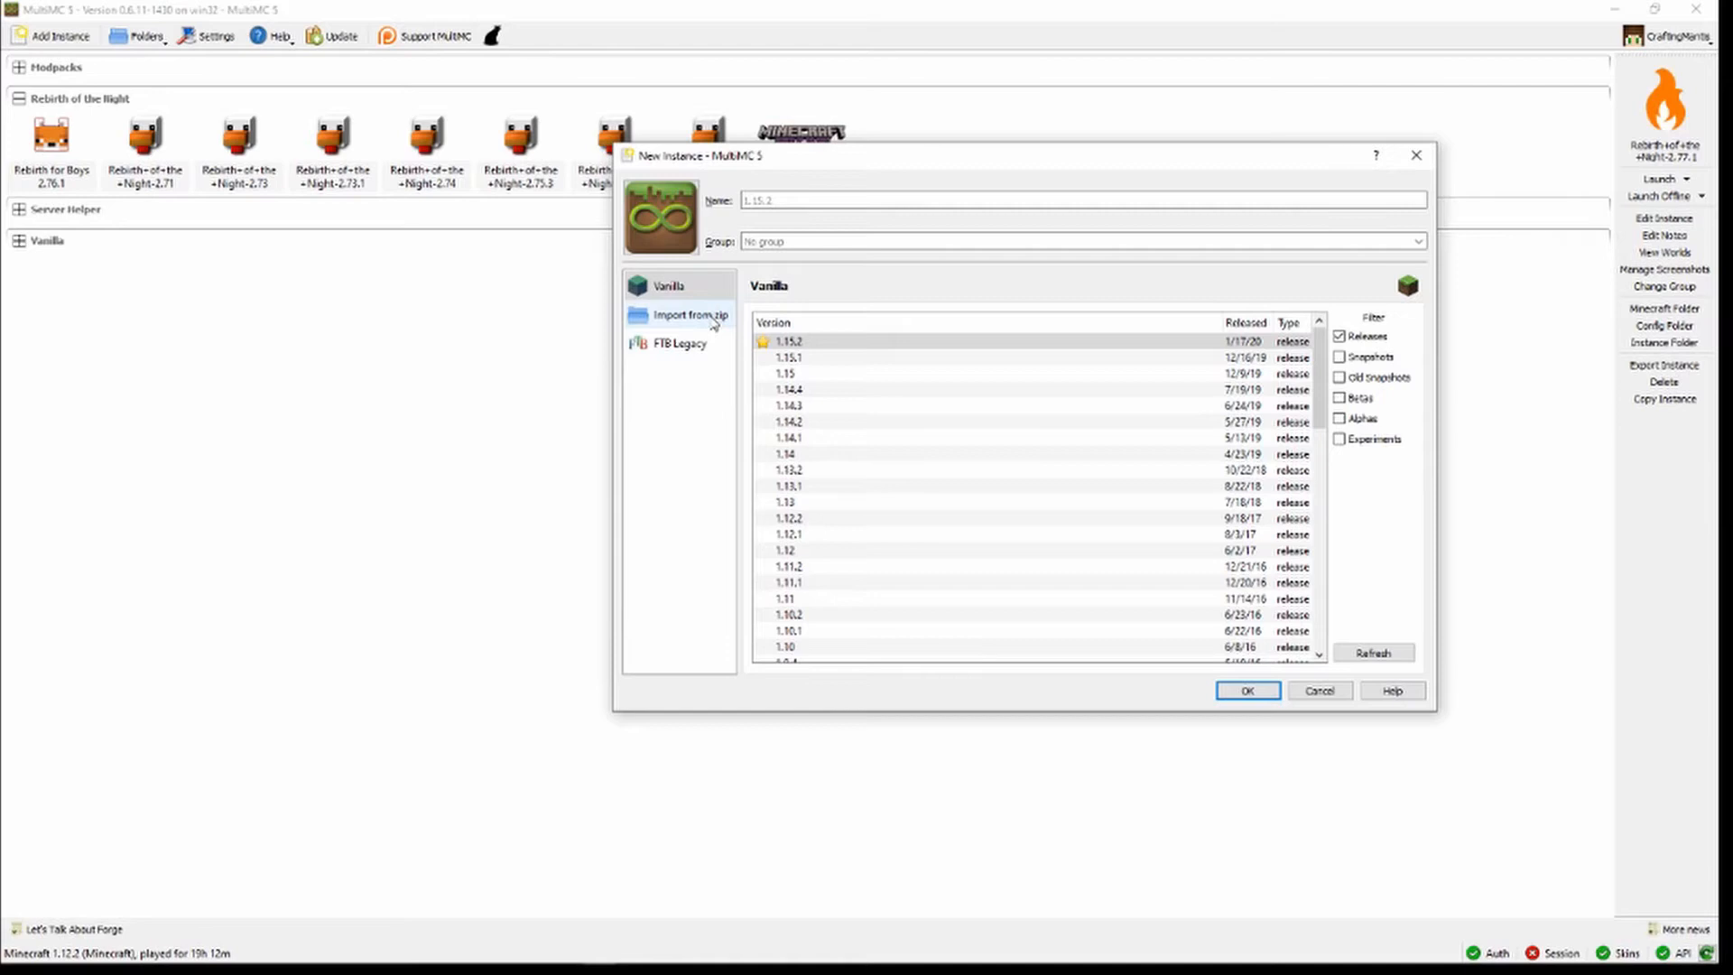
{"action": "left_click", "coordinate": [692, 315]}
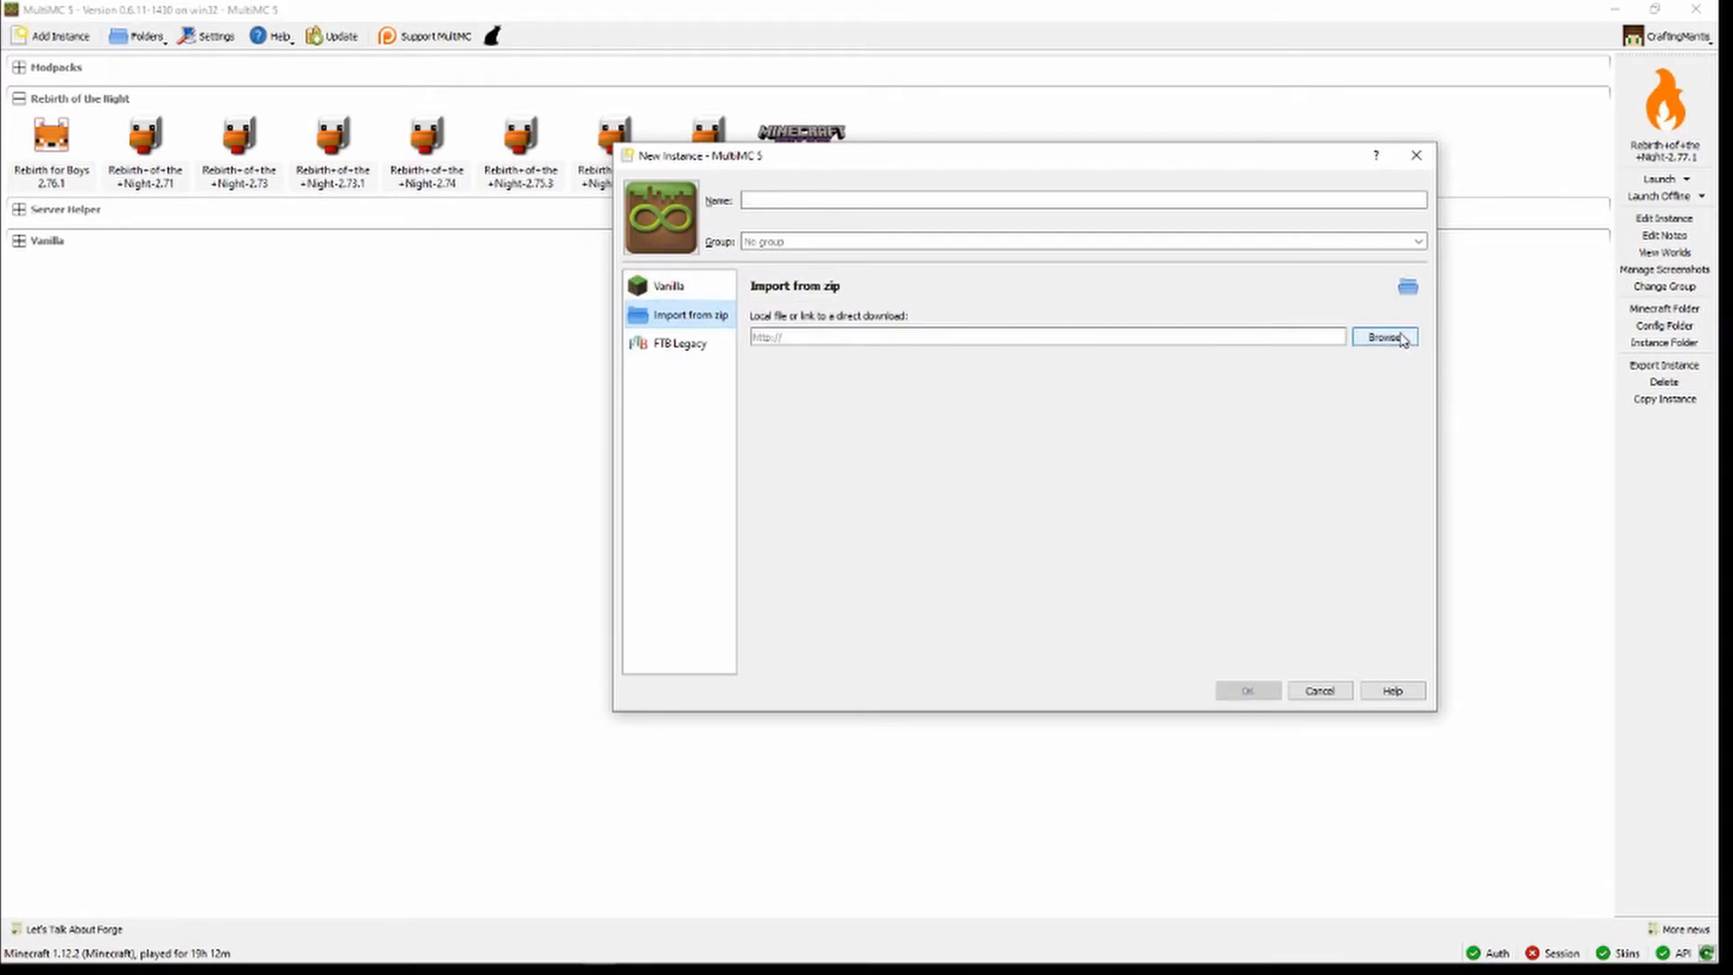
{"action": "left_click", "coordinate": [1385, 337]}
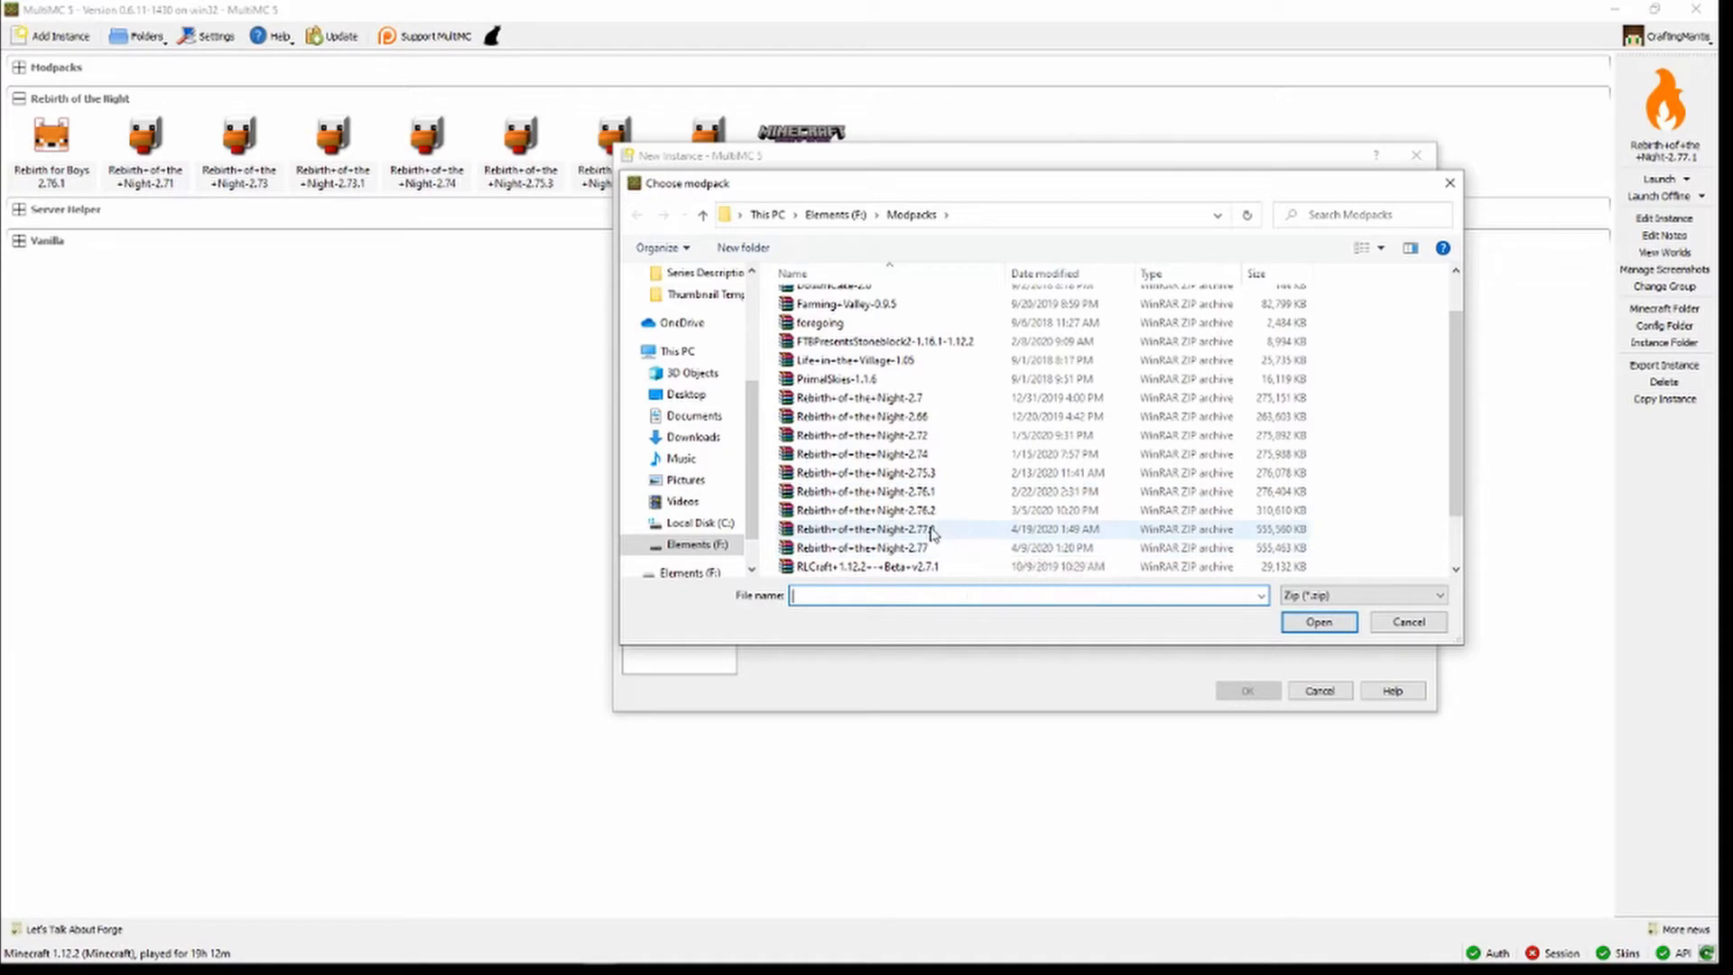
{"action": "left_click", "coordinate": [1318, 621]}
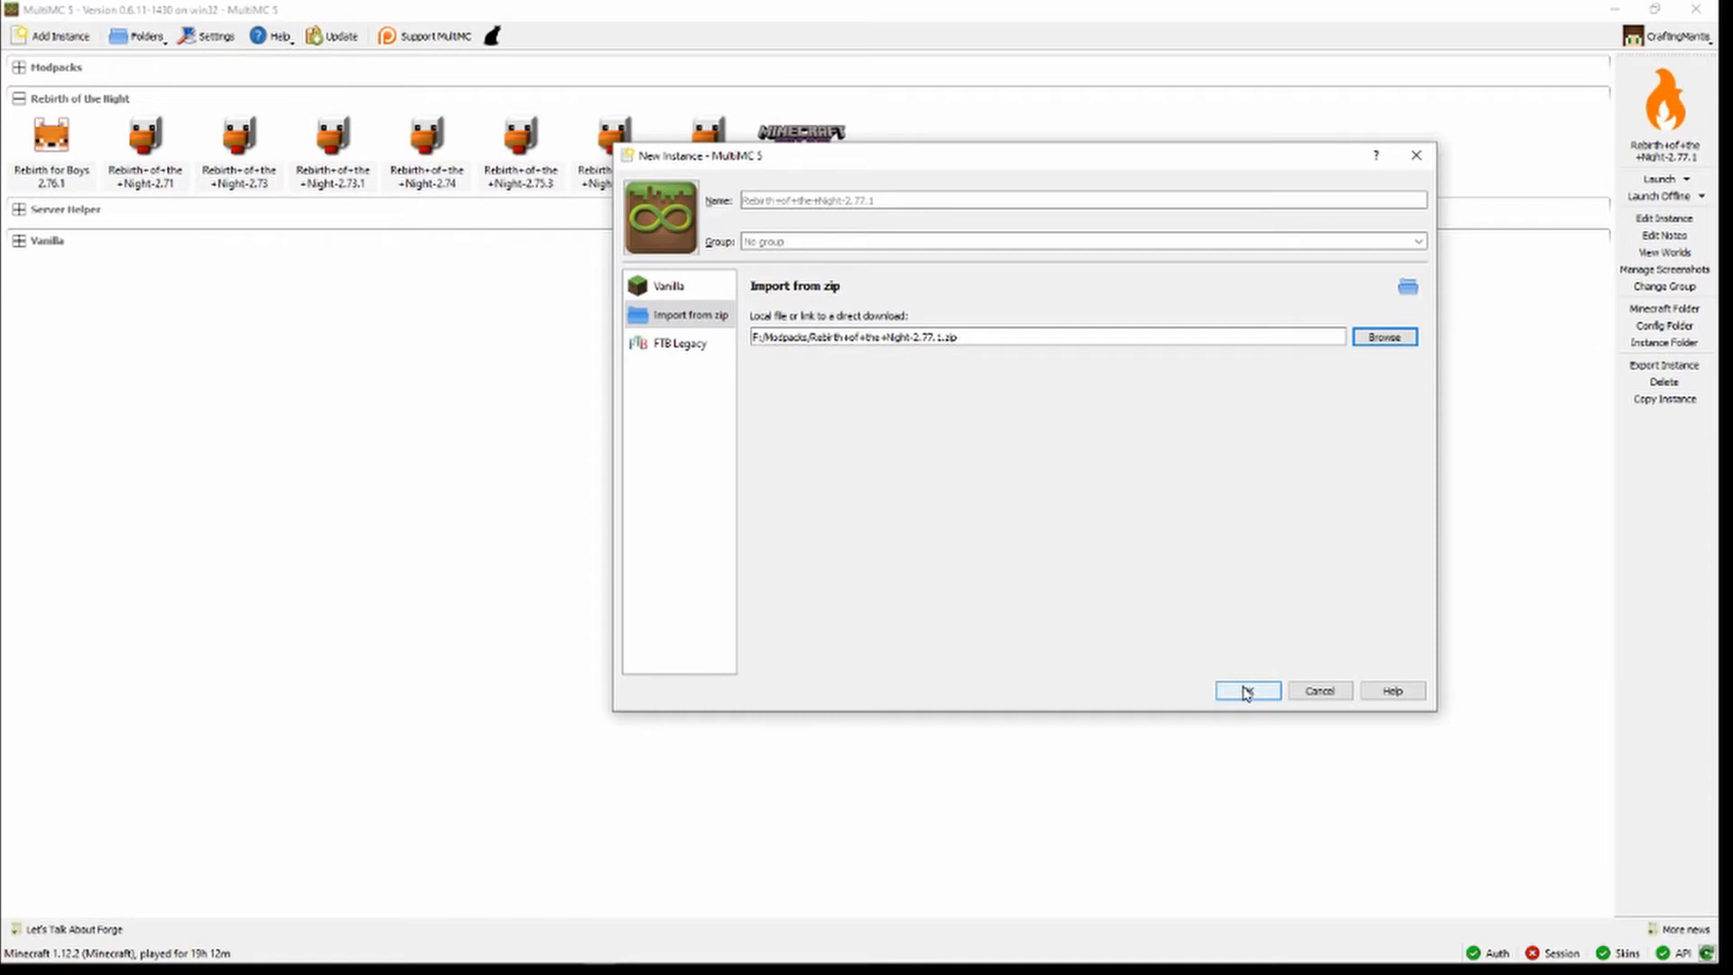
{"action": "left_click", "coordinate": [1248, 691]}
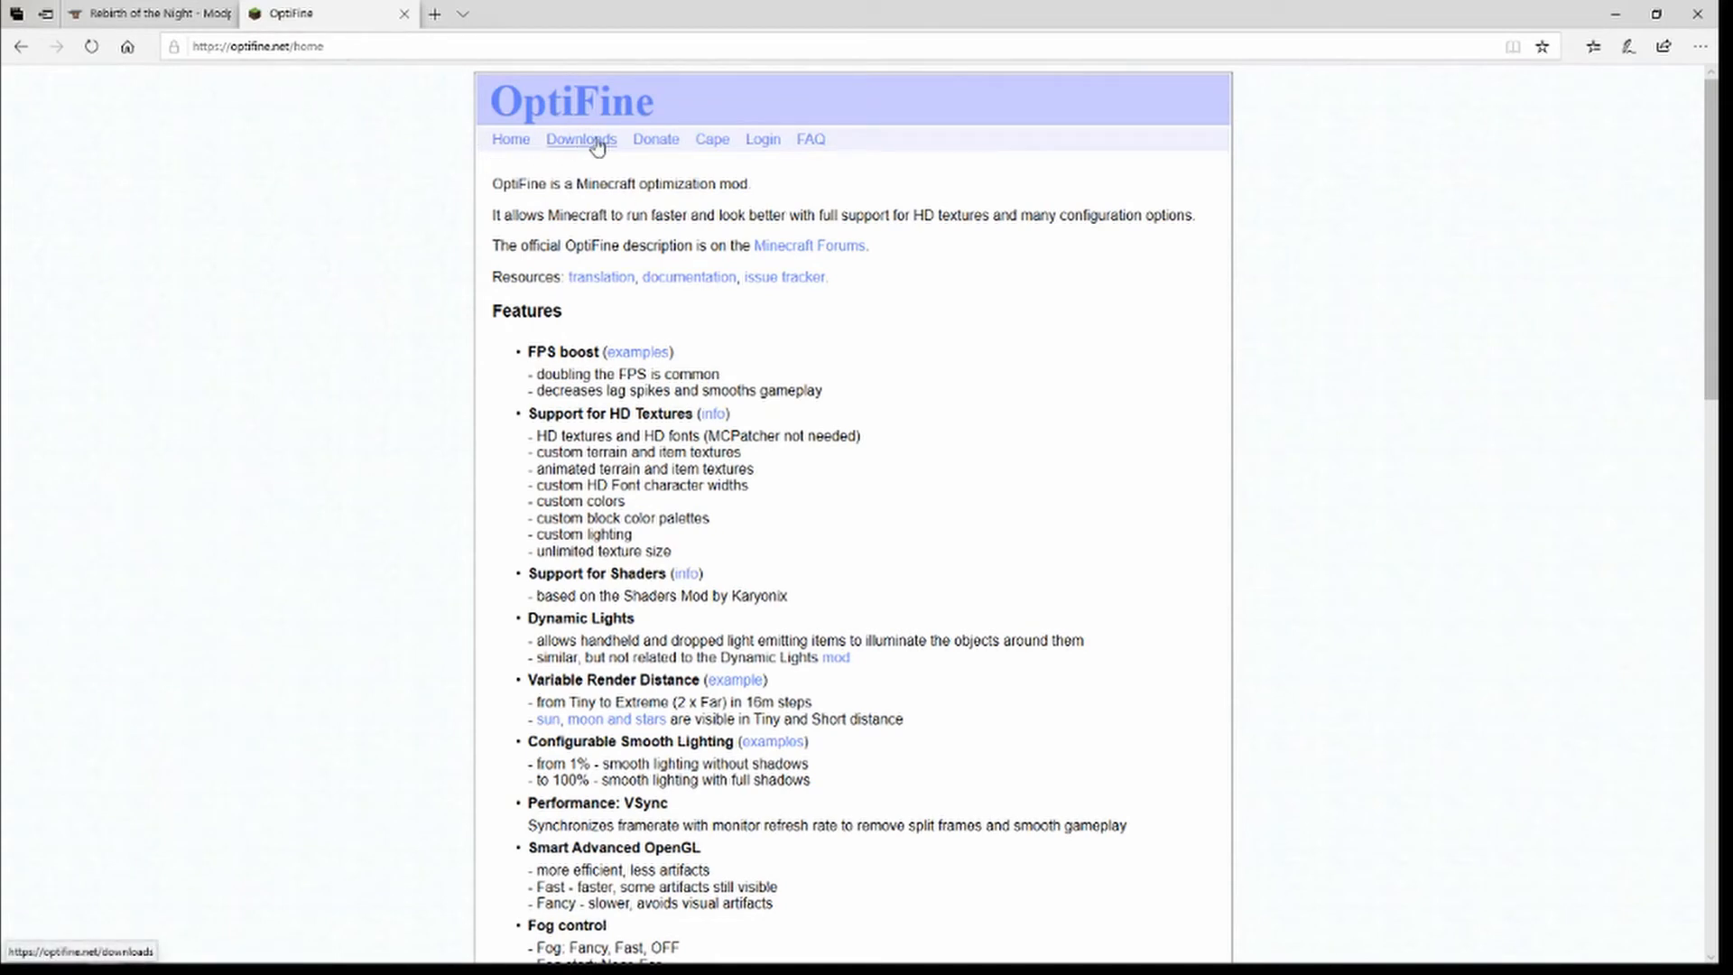
Step: Go to the OptiFine Downloads listing and scroll toward the Minecraft 1.12.2 releases
{"action": "left_click", "coordinate": [580, 139]}
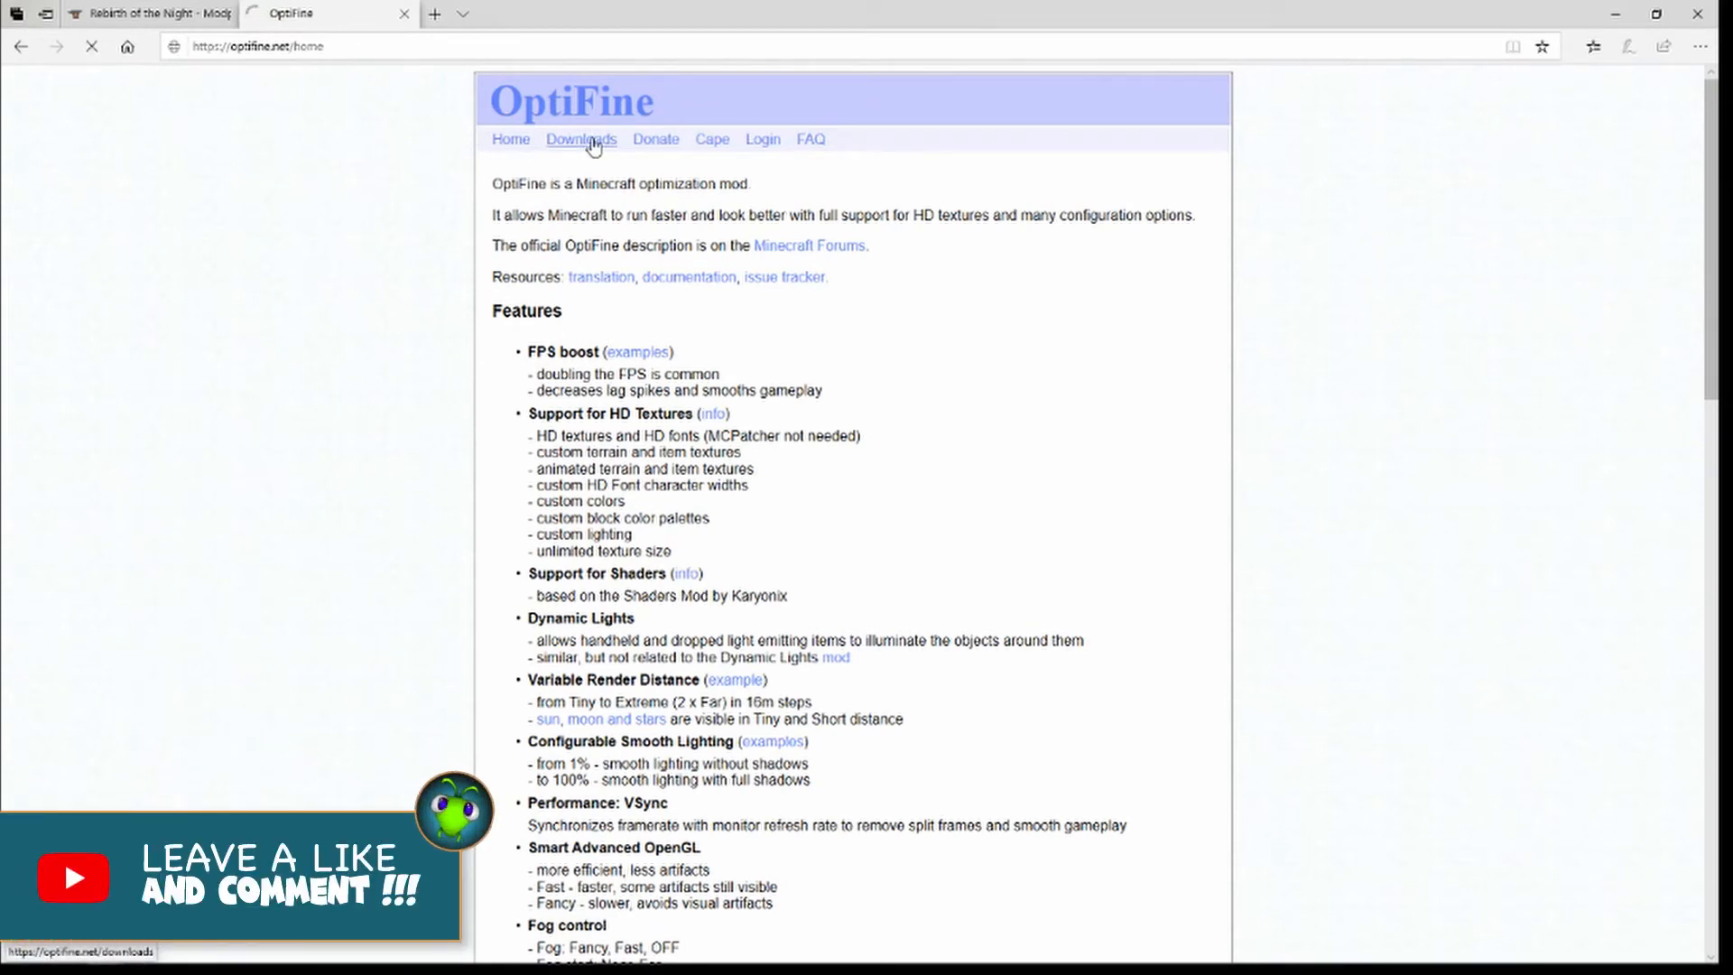
{"action": "left_click", "coordinate": [580, 139]}
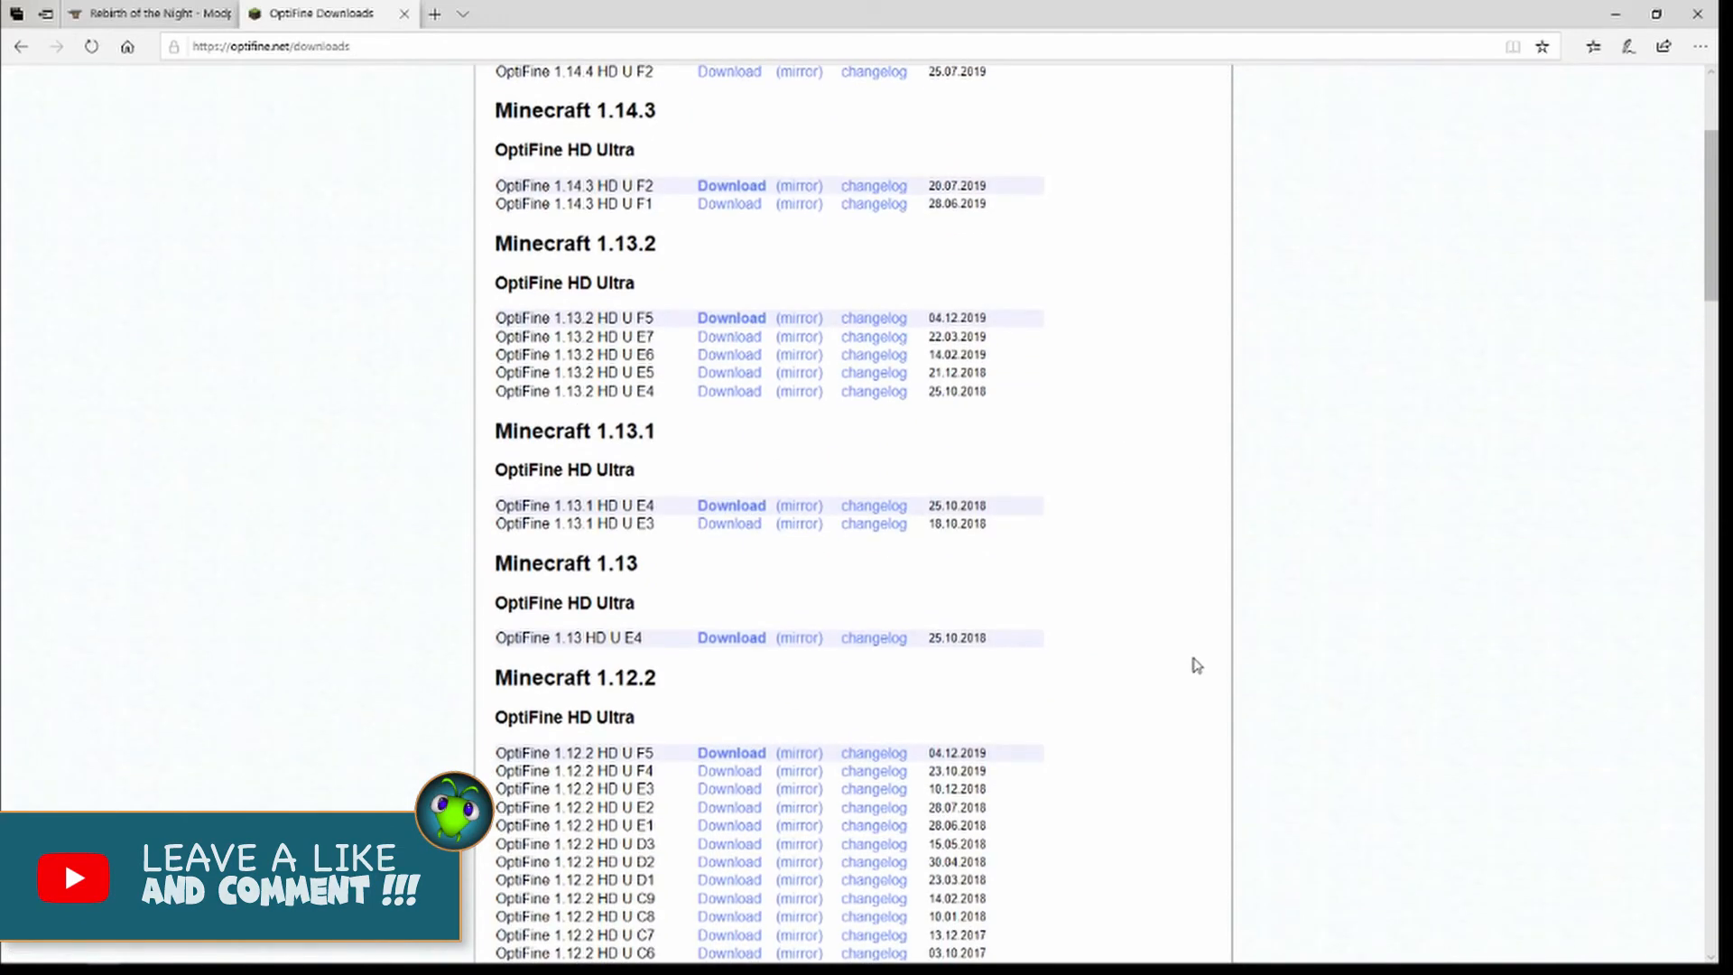
{"action": "scroll", "scroll_direction": "down", "scroll_amount": 3}
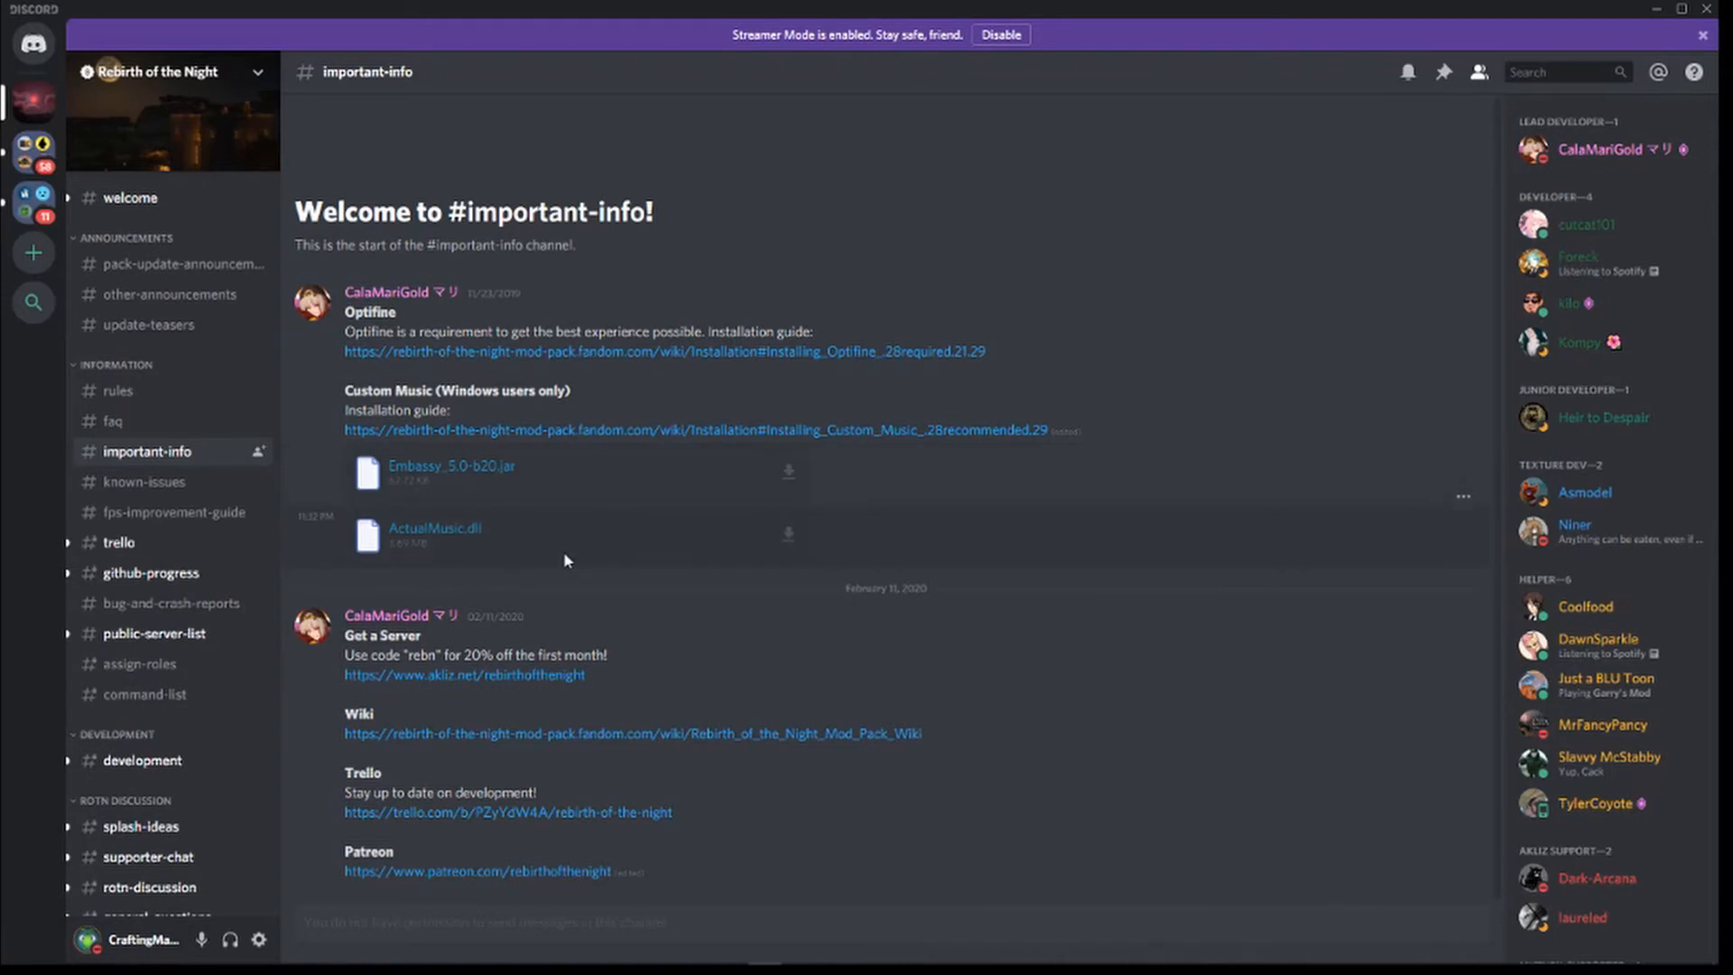
{"action": "mouse_move", "coordinate": [1054, 549]}
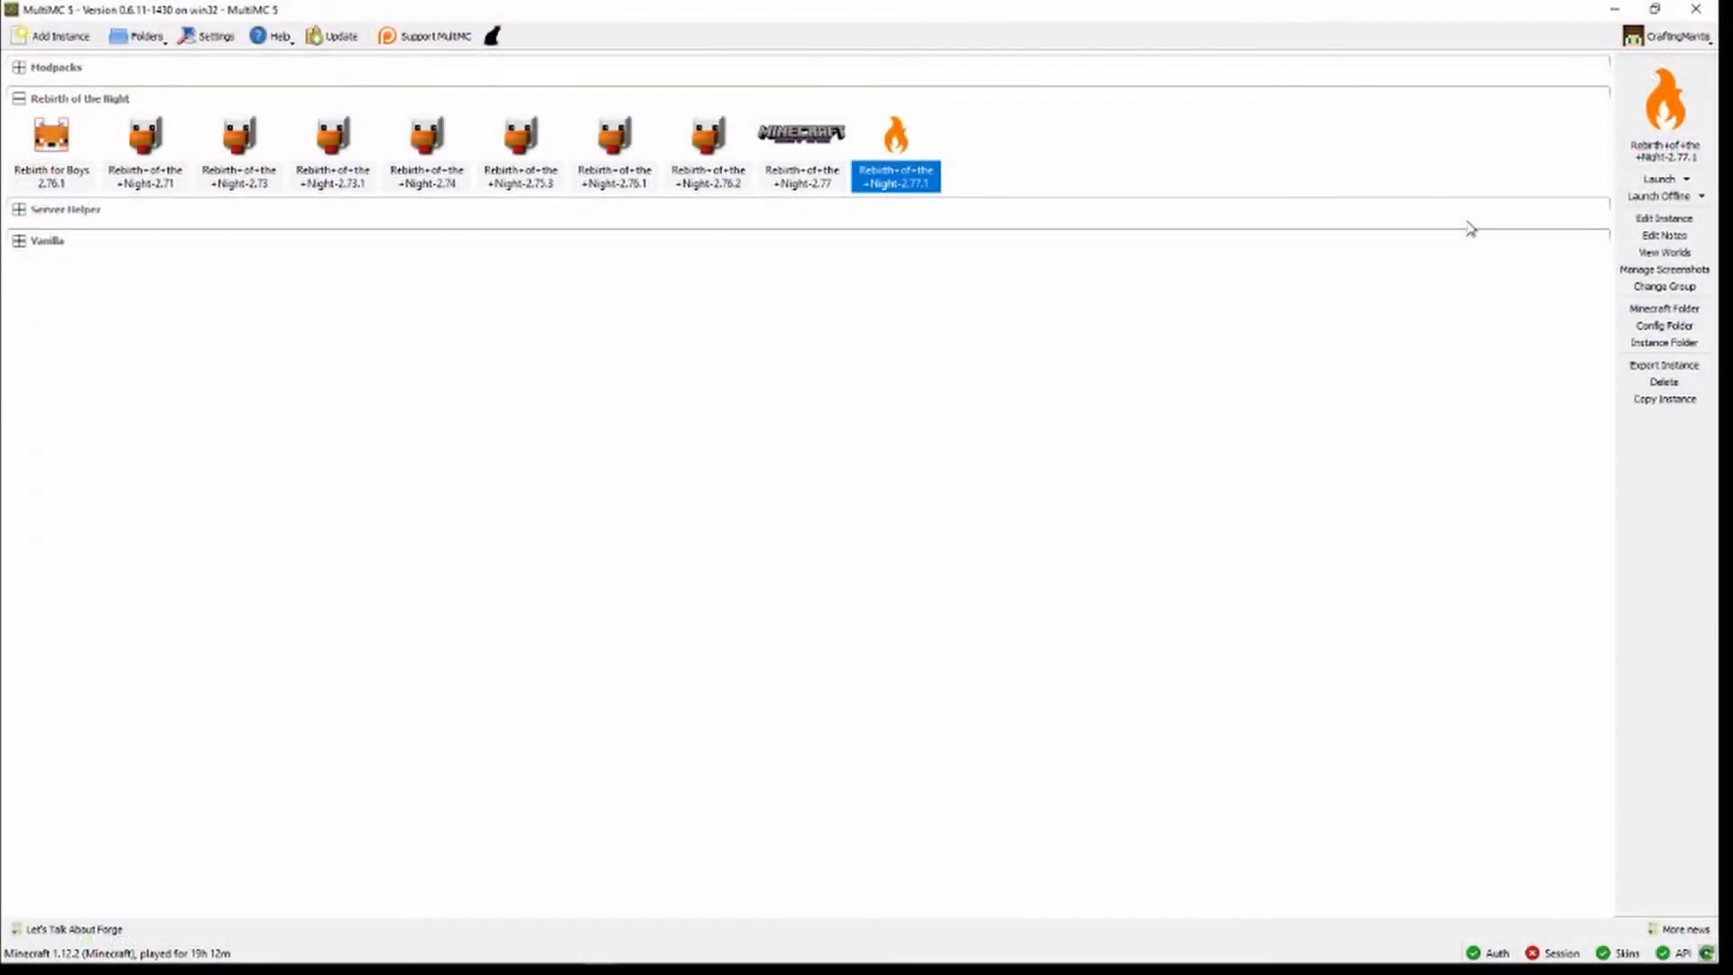
{"action": "mouse_move", "coordinate": [1663, 307]}
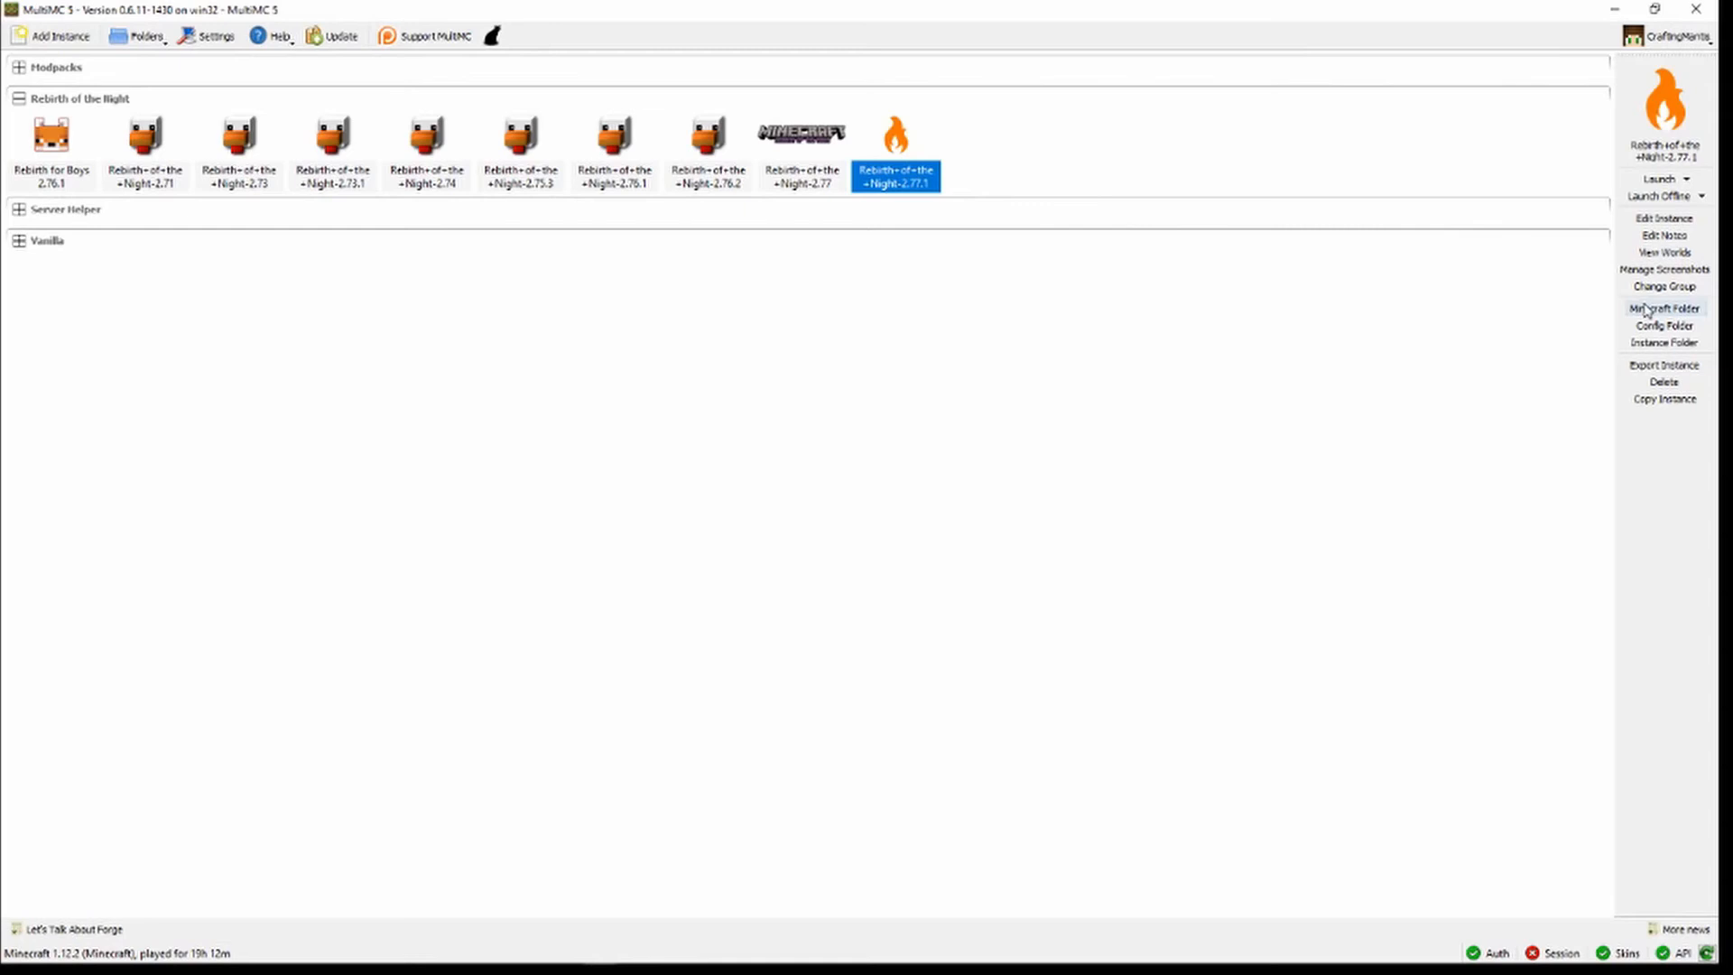
{"action": "mouse_move", "coordinate": [1663, 307]}
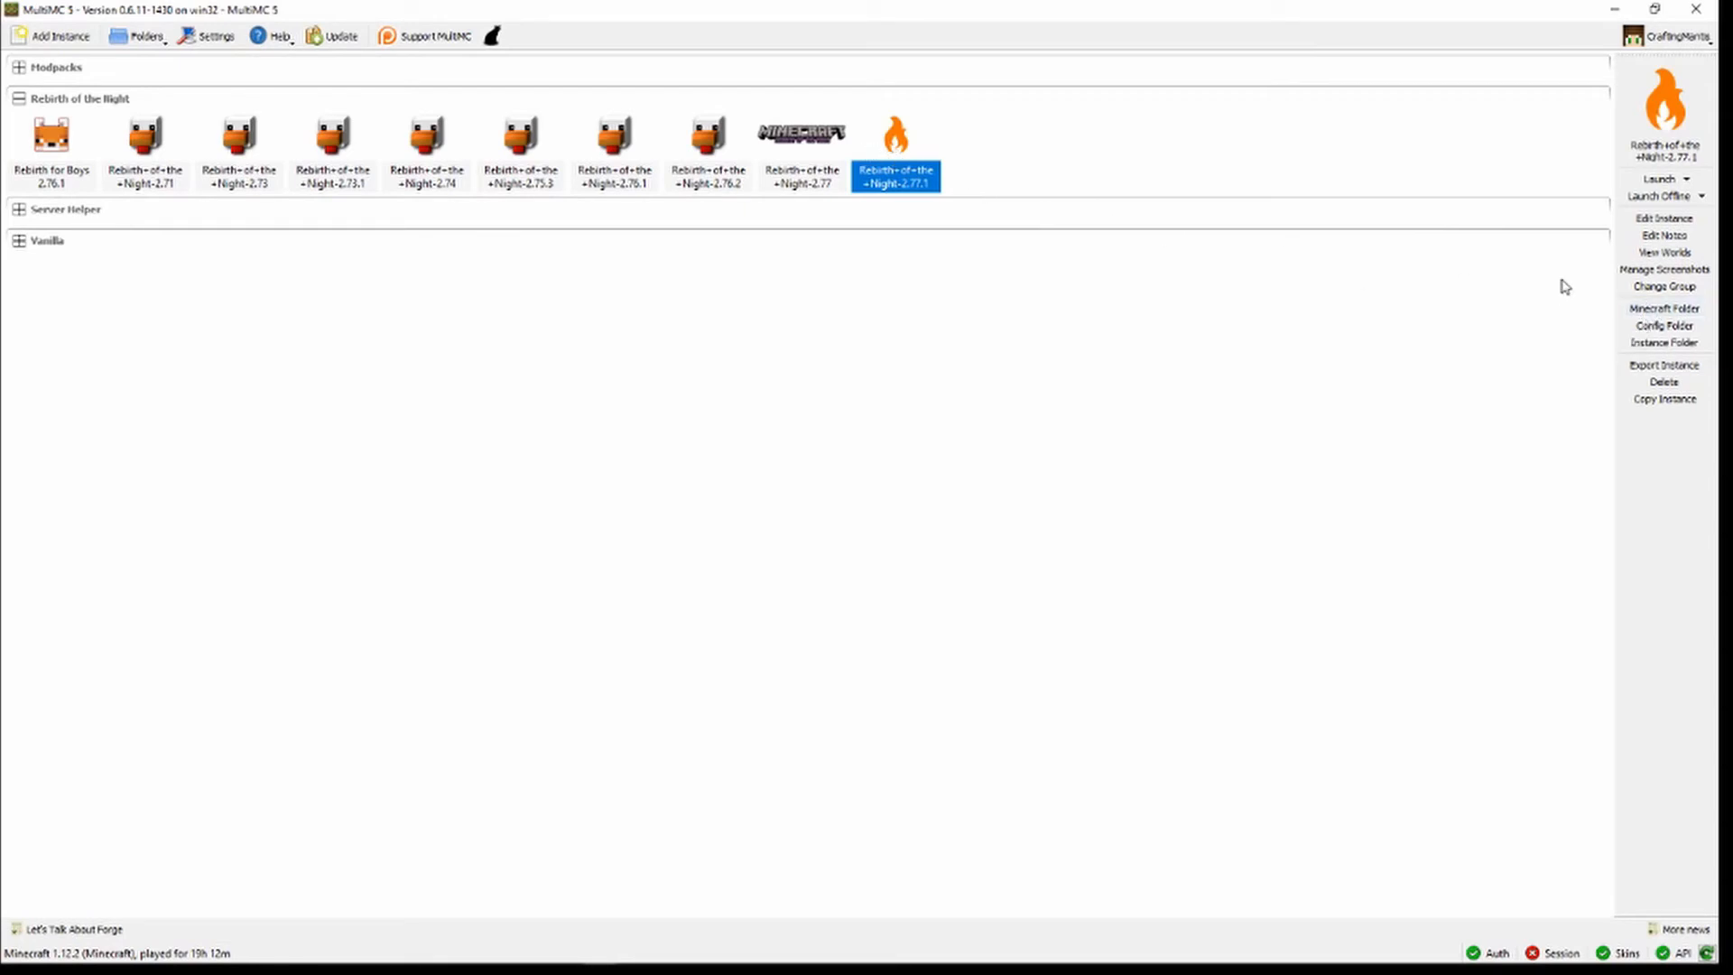
Step: Open the Rebirth-of-the-Night-2.77.1 instance's Minecraft Folder from the sidebar
{"action": "left_click", "coordinate": [1663, 307]}
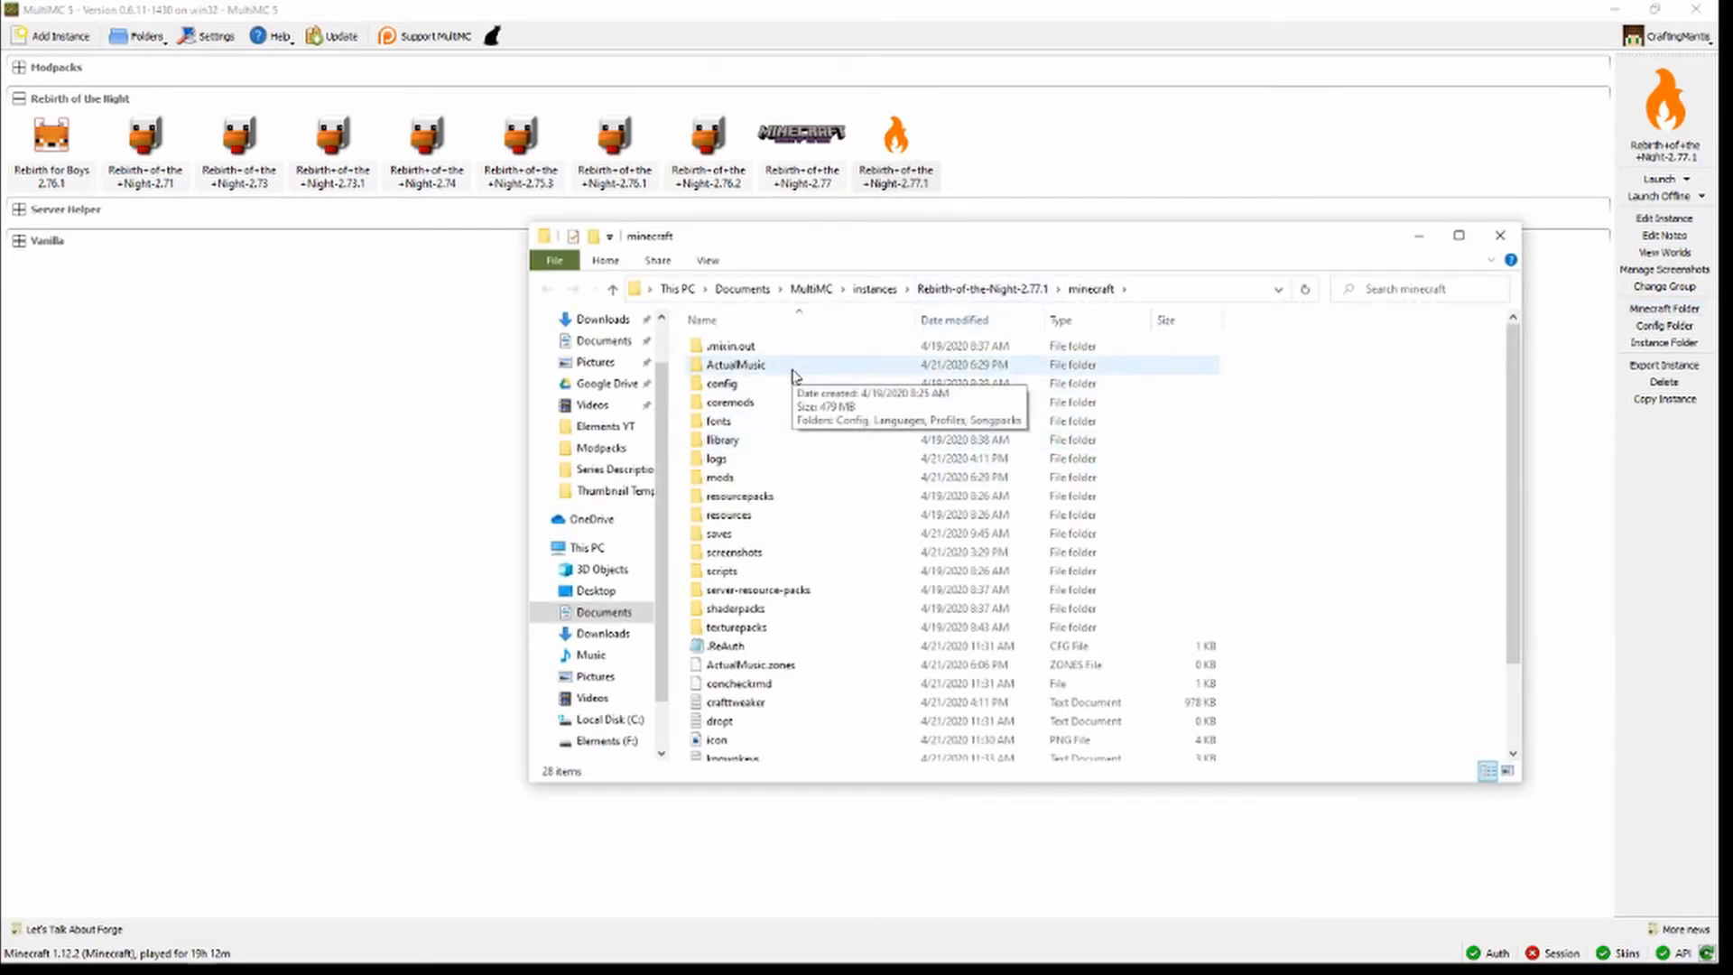
Step: Place ActualMusic.dll in the ActualMusic folder, then return and enter the mods folder
{"action": "double_click", "coordinate": [735, 365]}
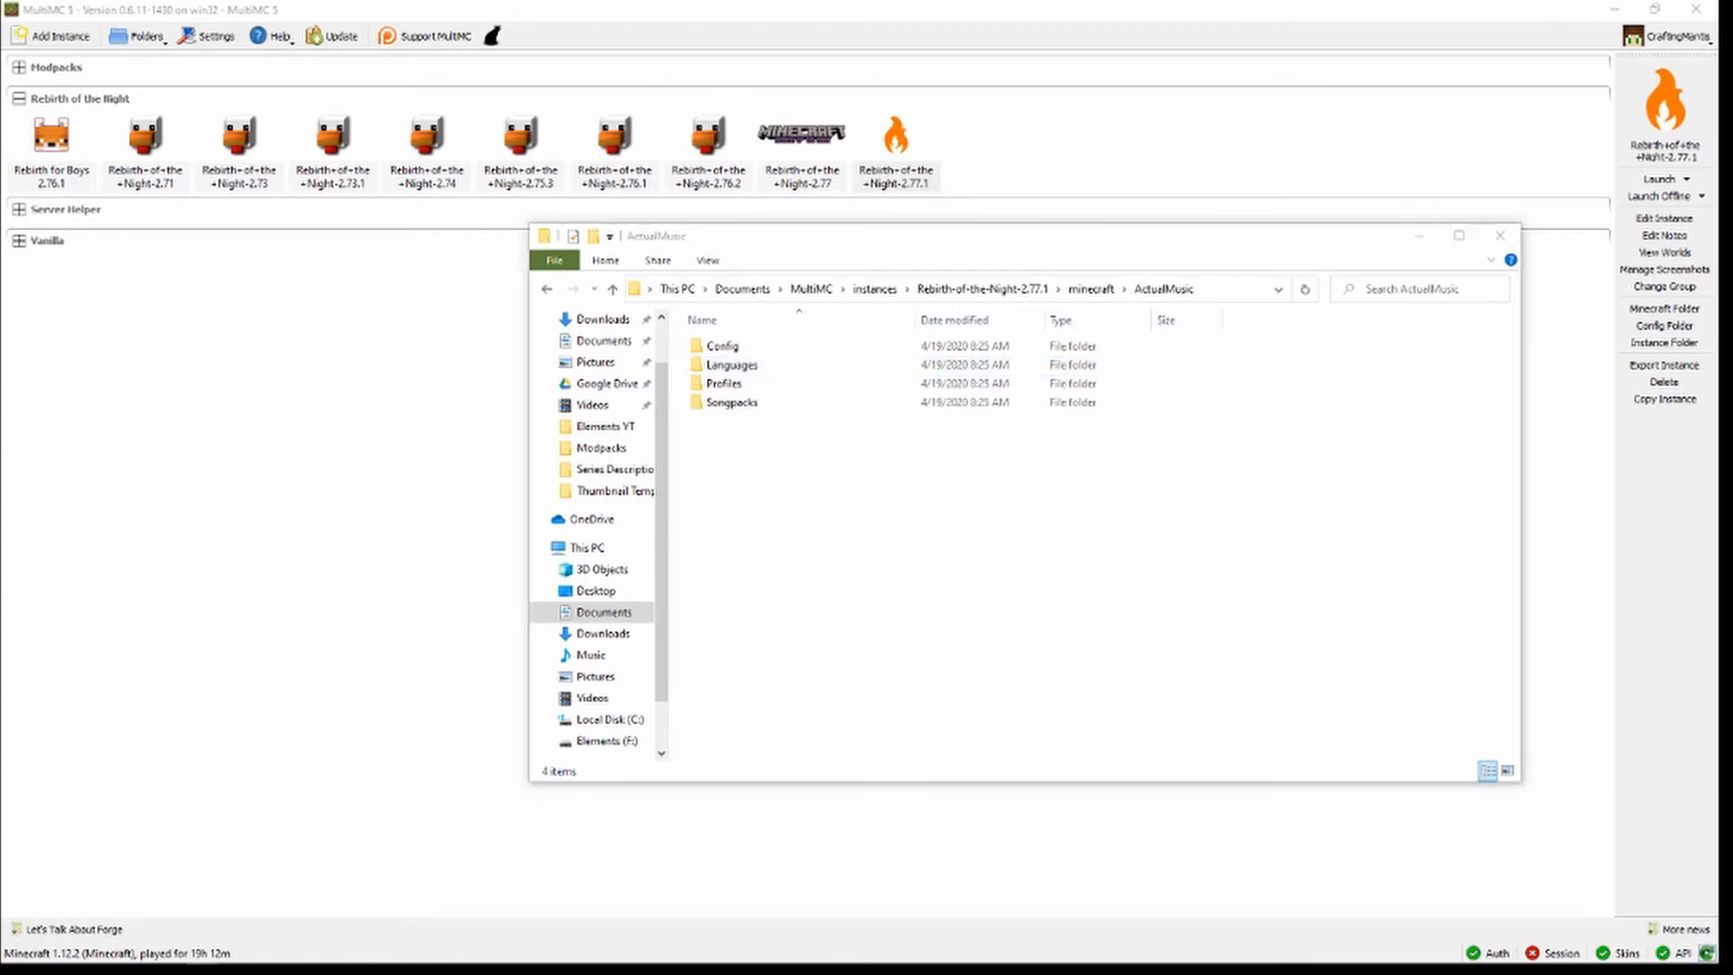
{"action": "left_click", "coordinate": [741, 420]}
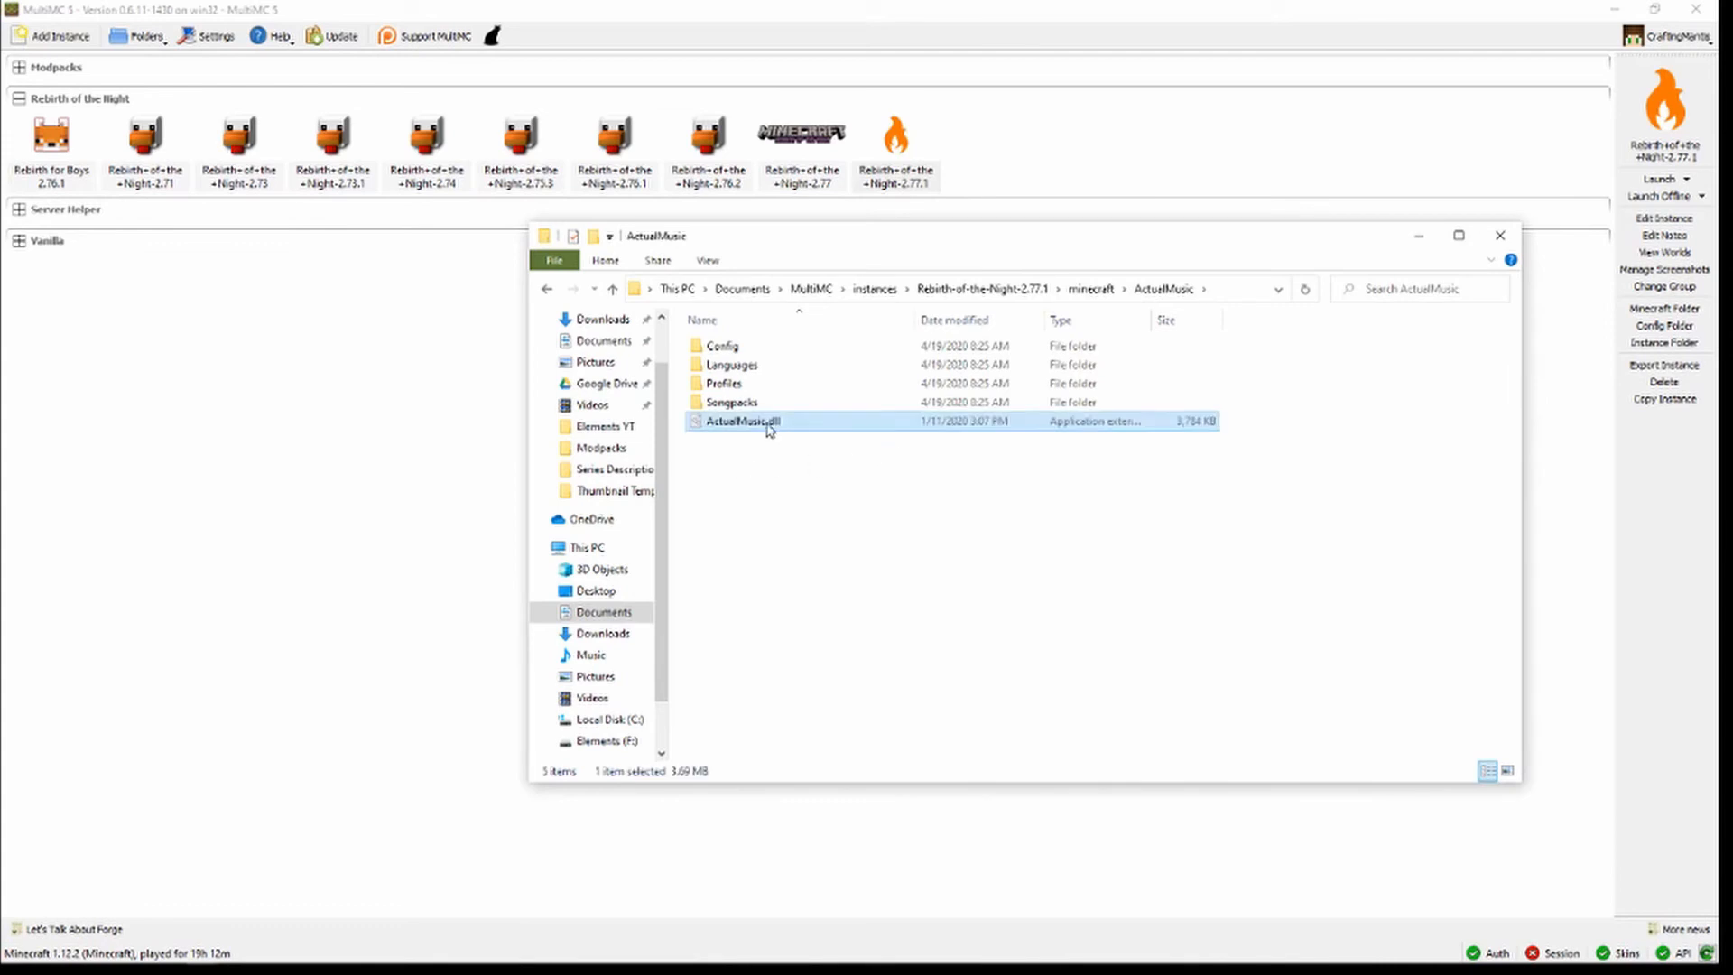
{"action": "mouse_move", "coordinate": [798, 435]}
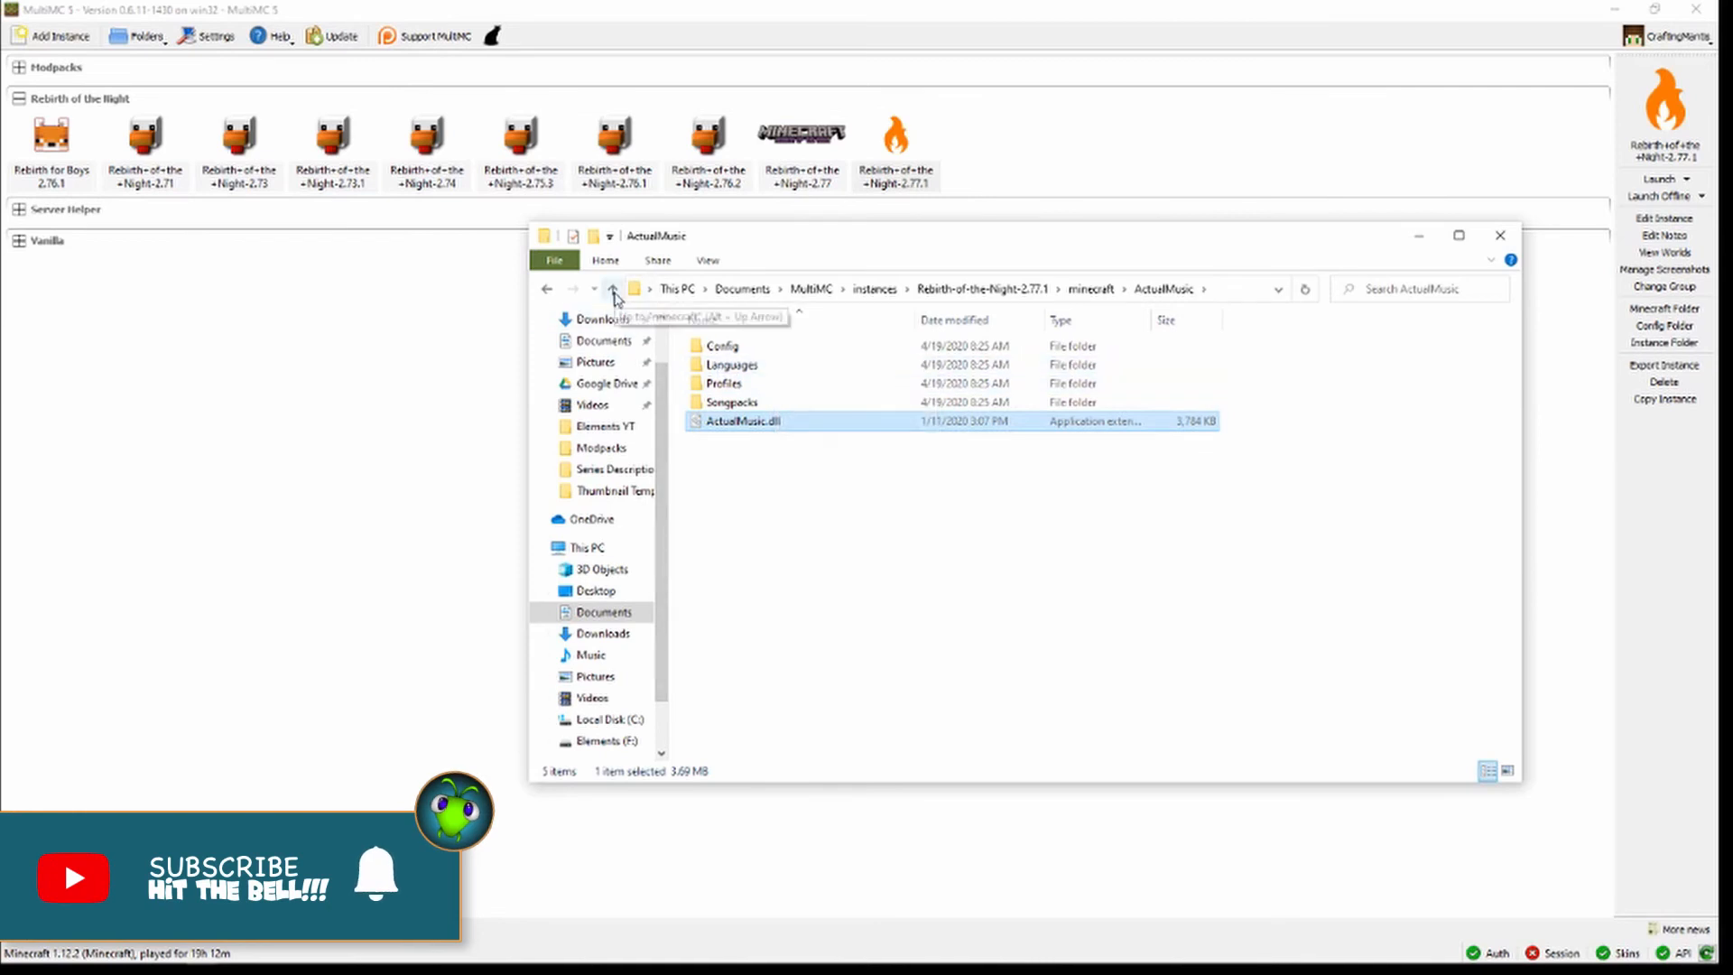
{"action": "left_click", "coordinate": [612, 289]}
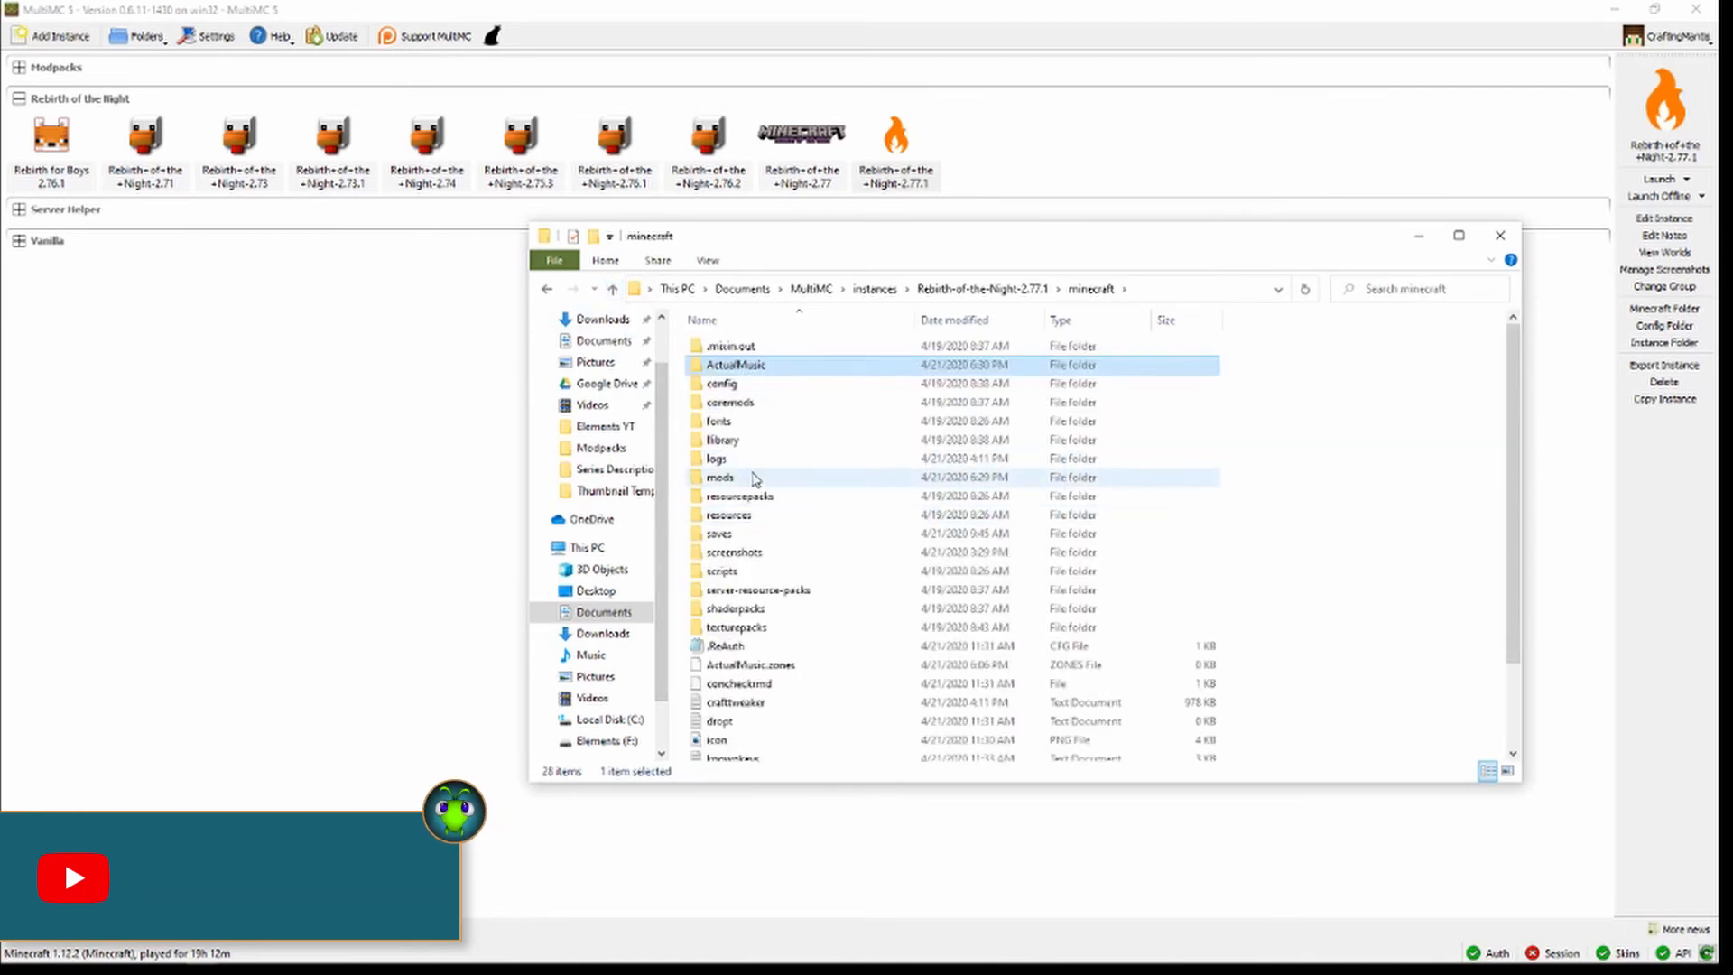
{"action": "double_click", "coordinate": [720, 476]}
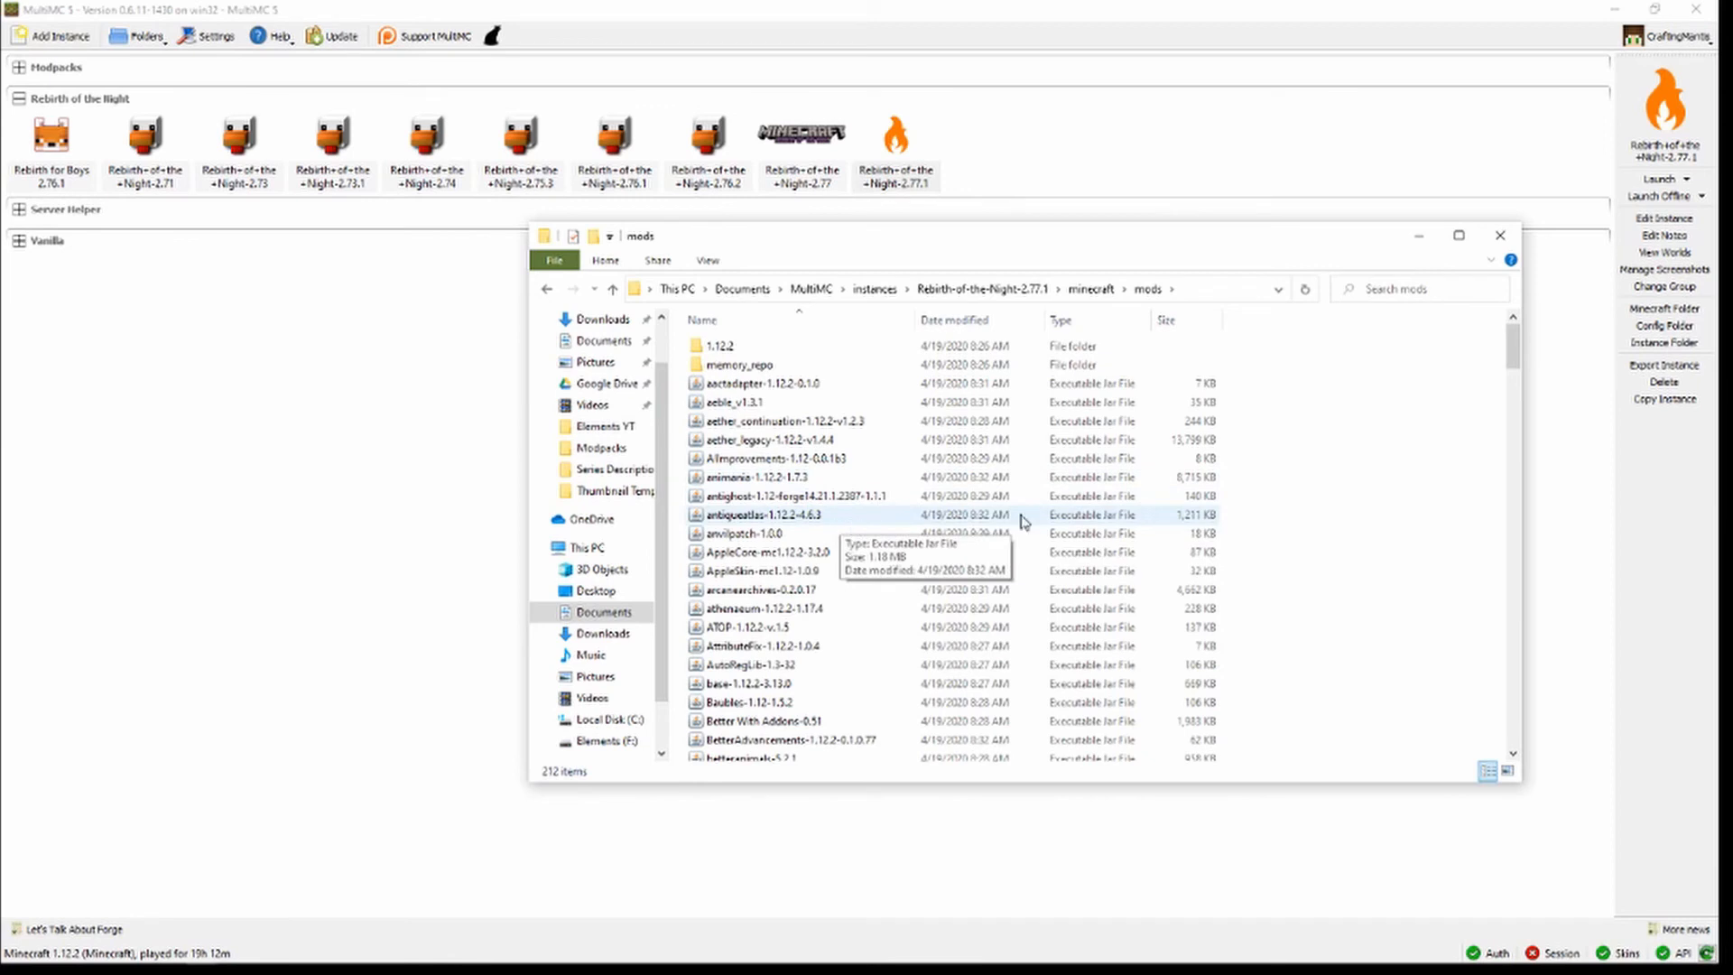